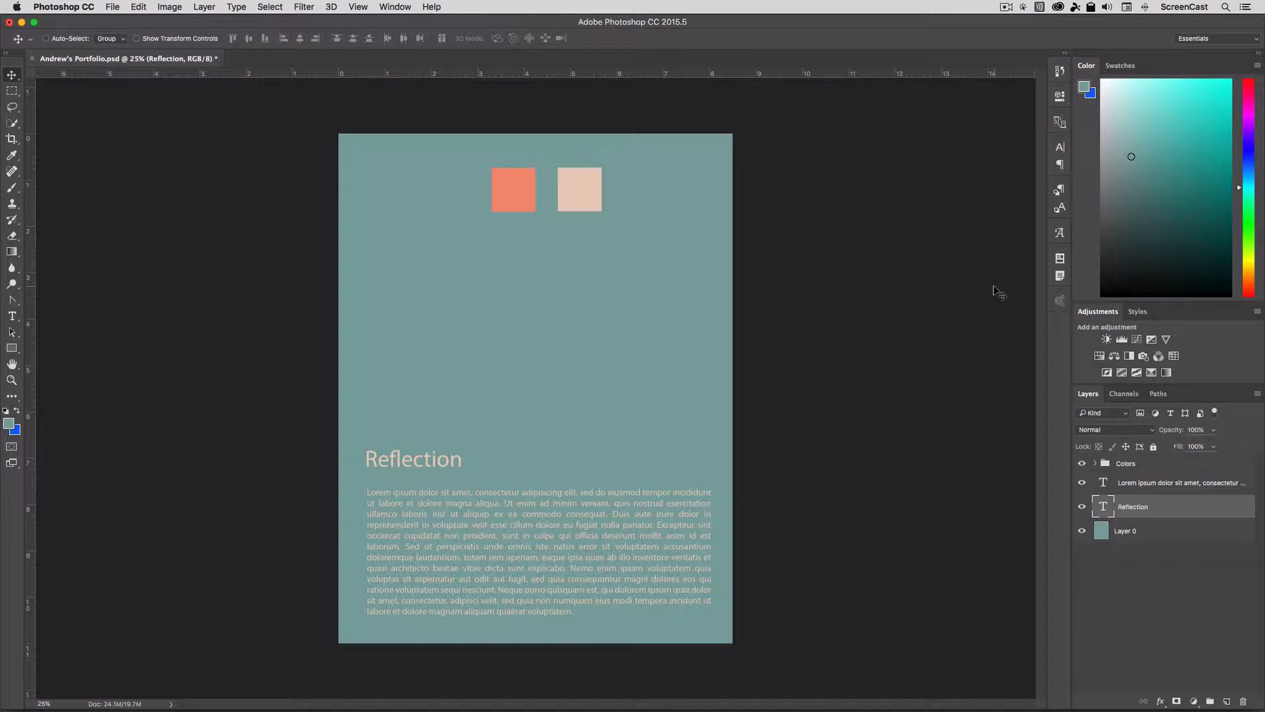
{"action": "mouse_move", "coordinate": [552, 389]}
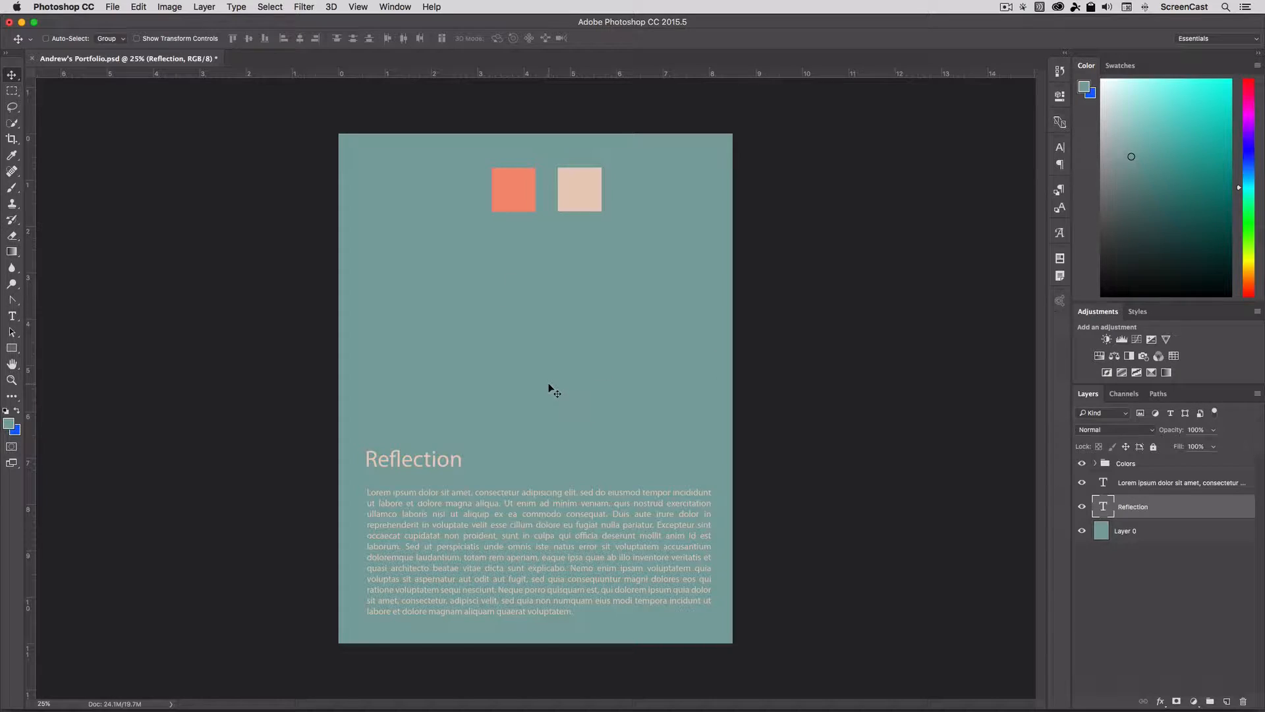
{"action": "mouse_move", "coordinate": [355, 381]}
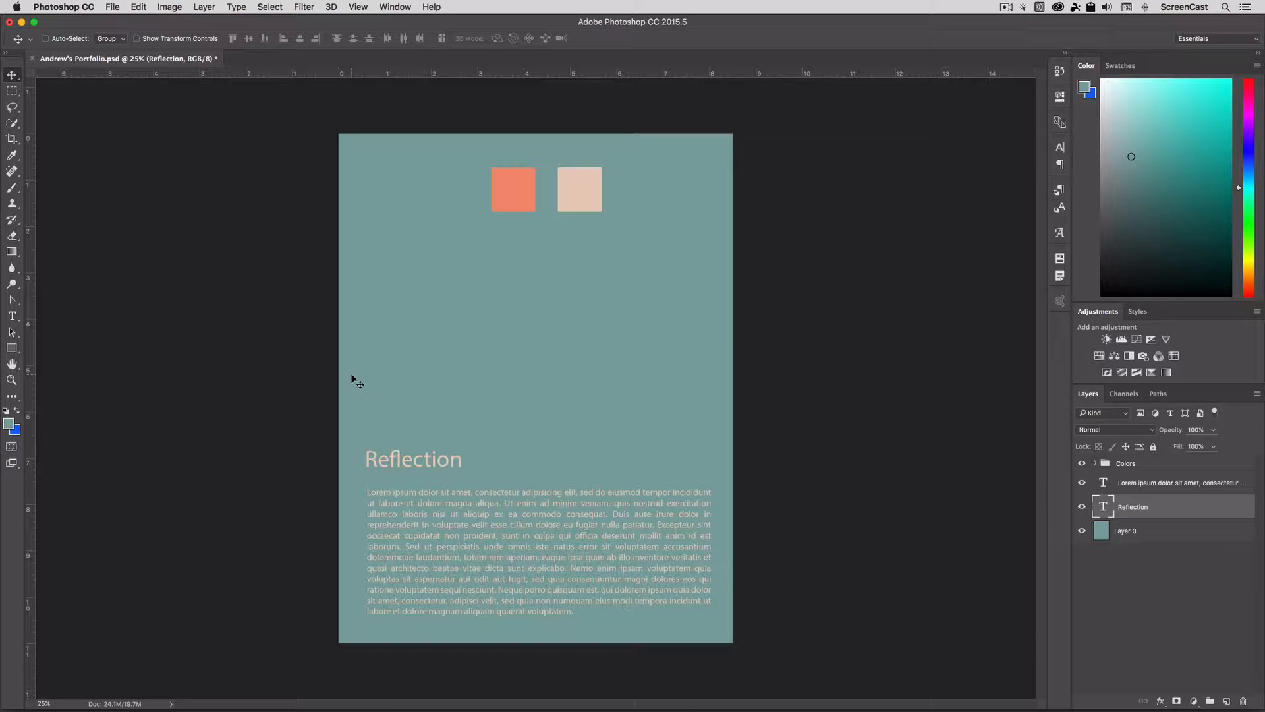
{"action": "mouse_move", "coordinate": [369, 395]}
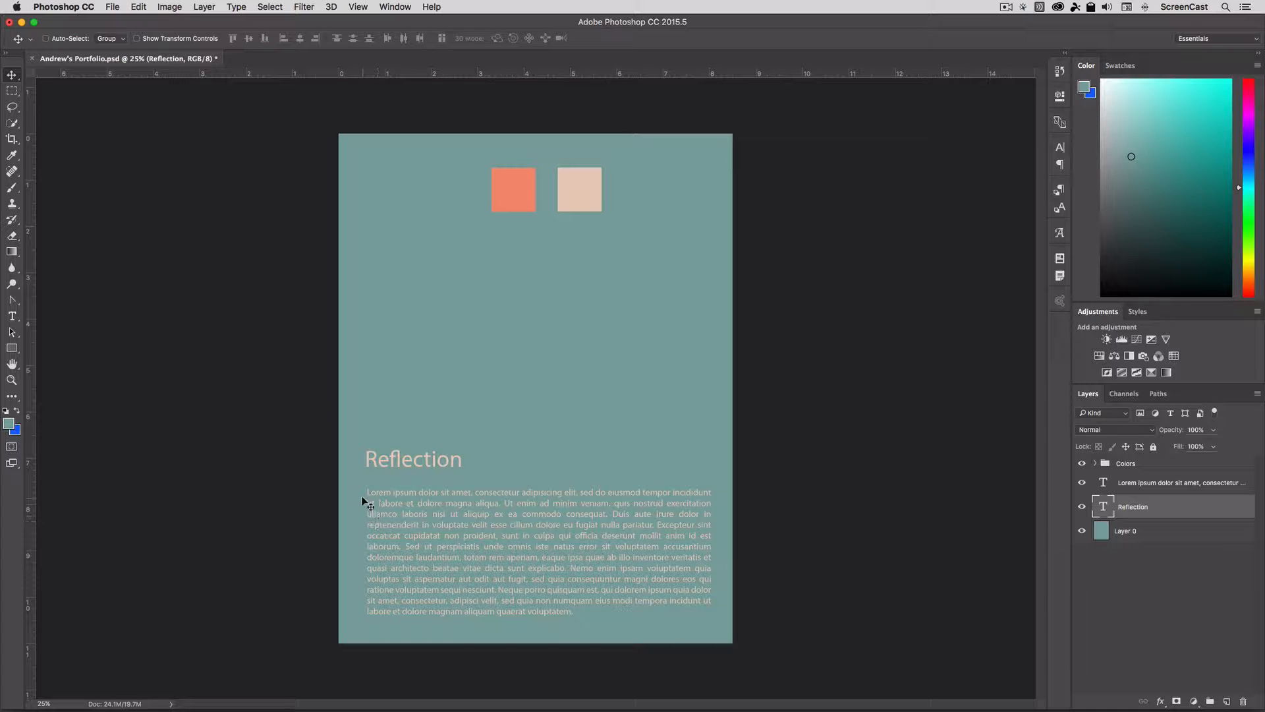
{"action": "mouse_move", "coordinate": [364, 540]}
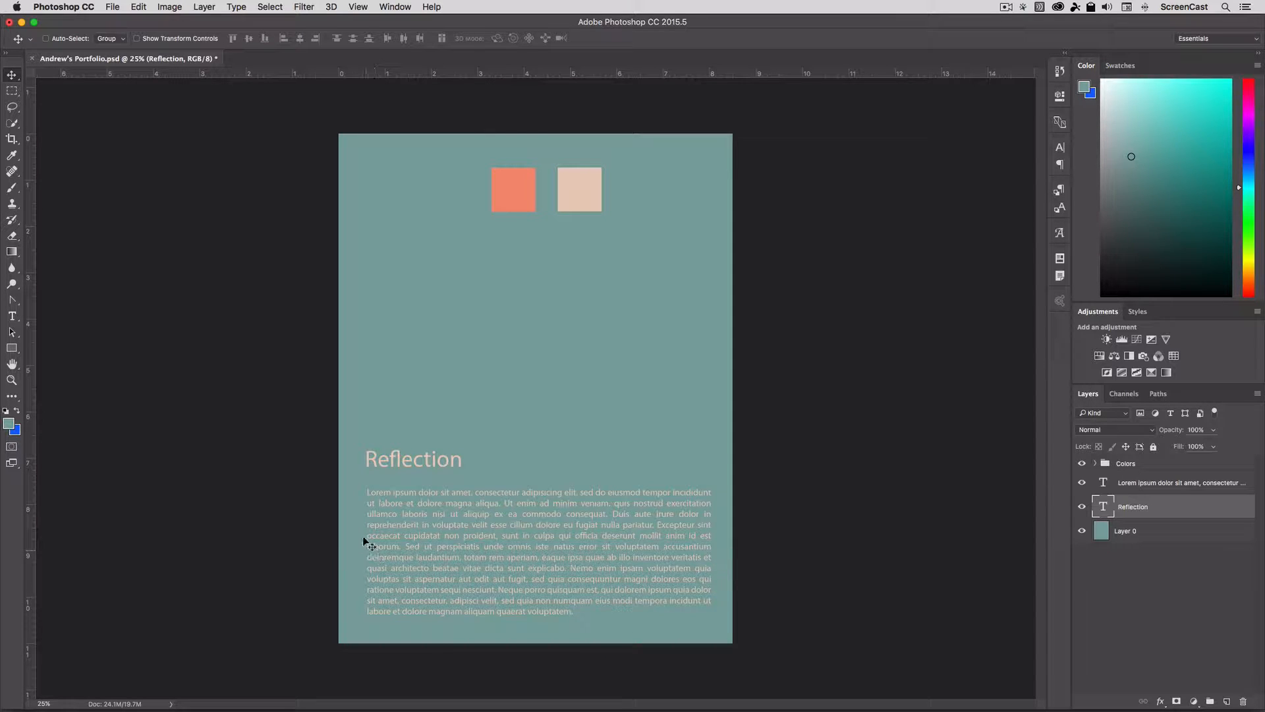
{"action": "mouse_move", "coordinate": [246, 316]}
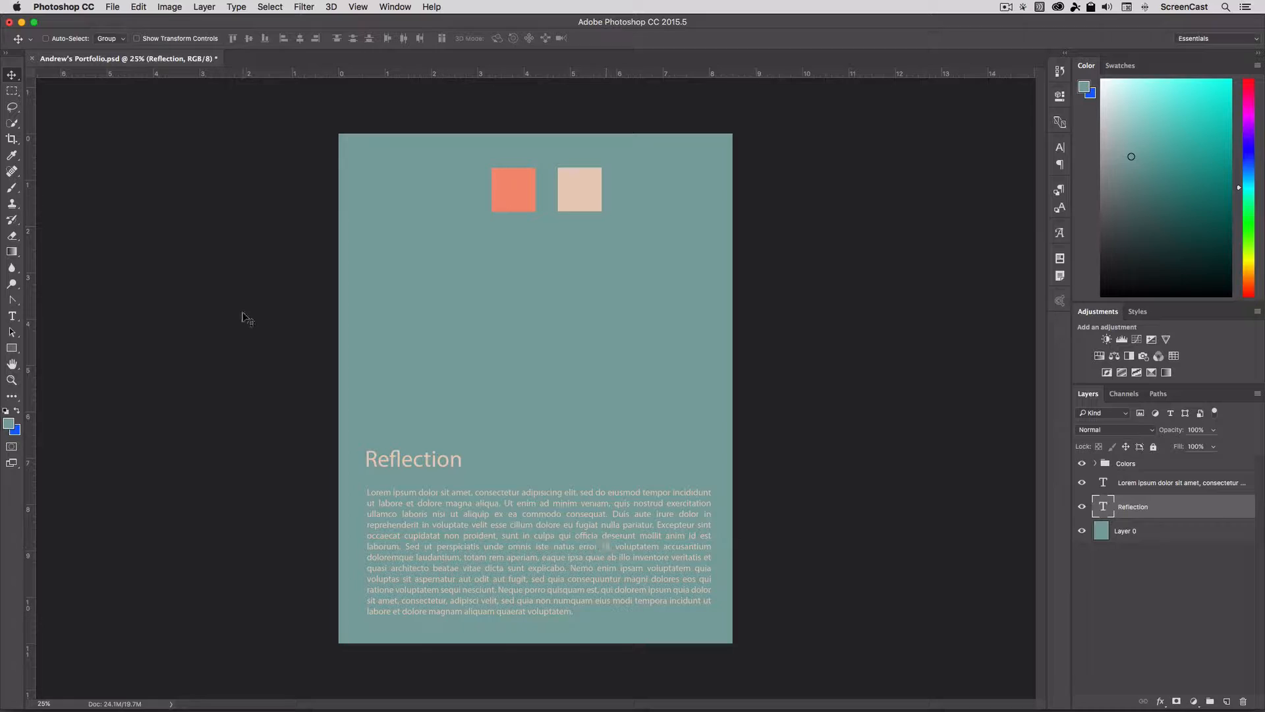
{"action": "mouse_move", "coordinate": [28, 219]}
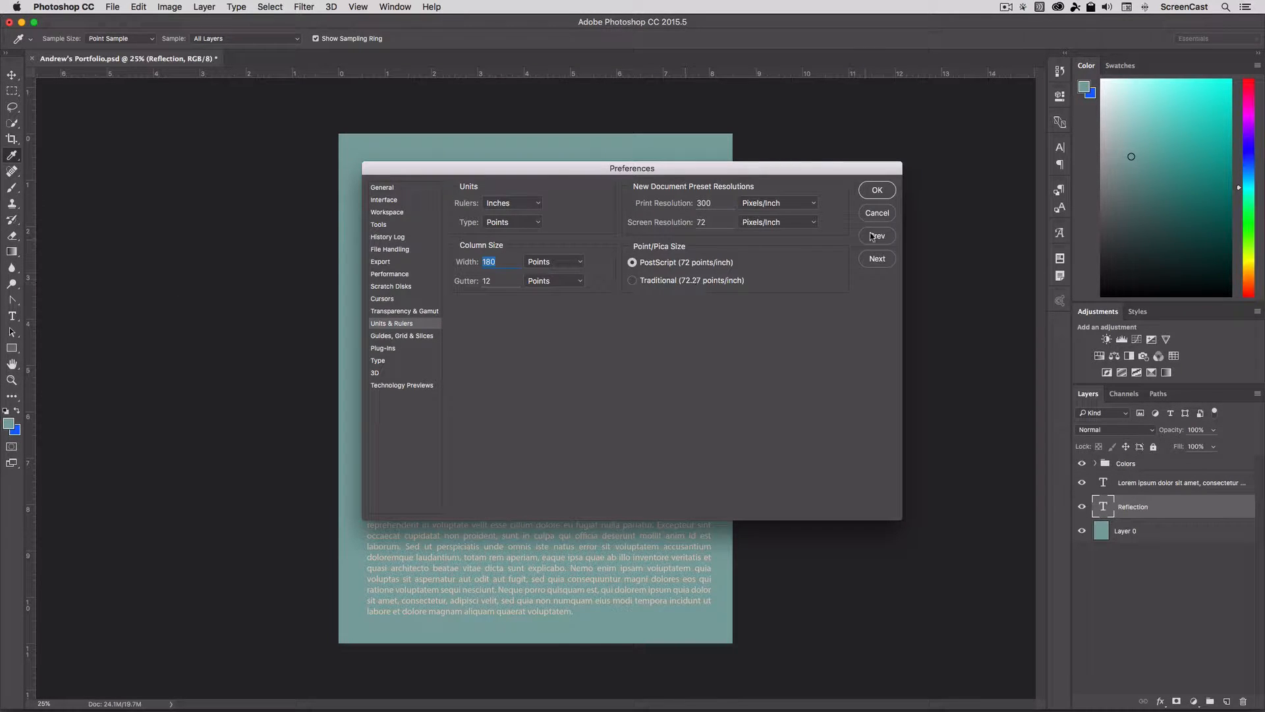
Step: Confirm the inch ruler preferences and return to the portfolio page without guides
{"action": "left_click", "coordinate": [876, 189]}
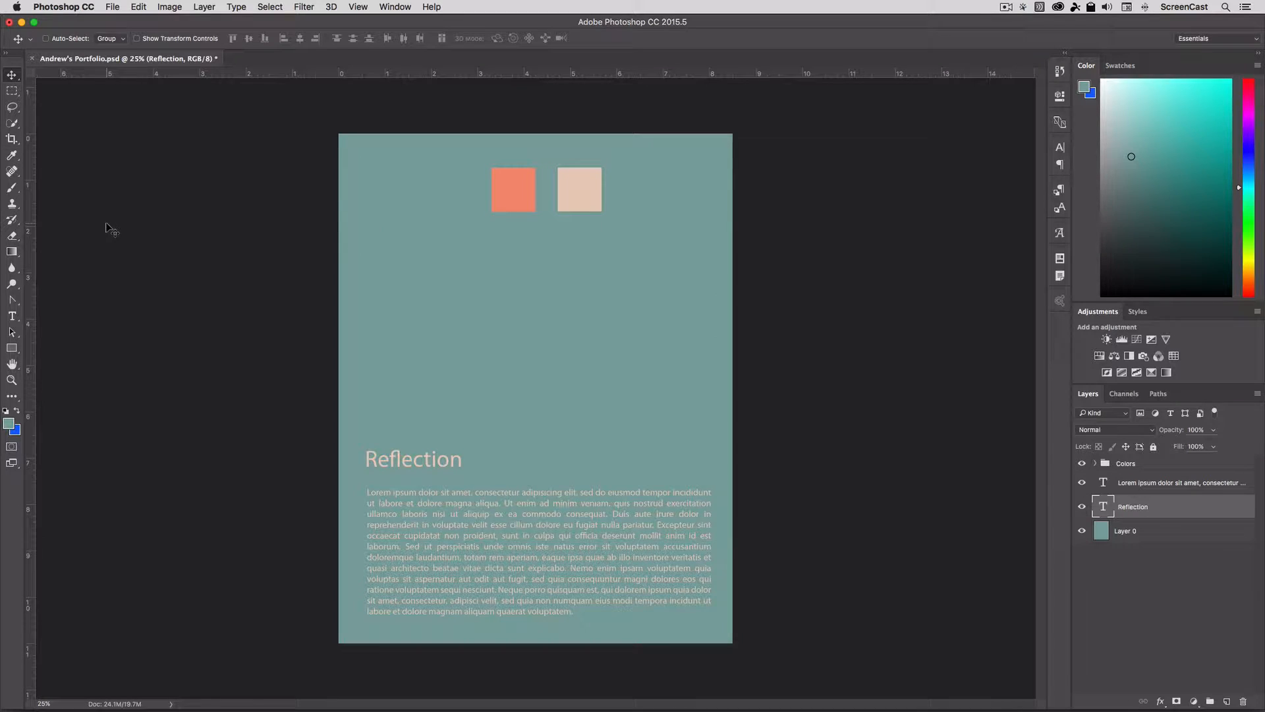
{"action": "mouse_move", "coordinate": [34, 167]}
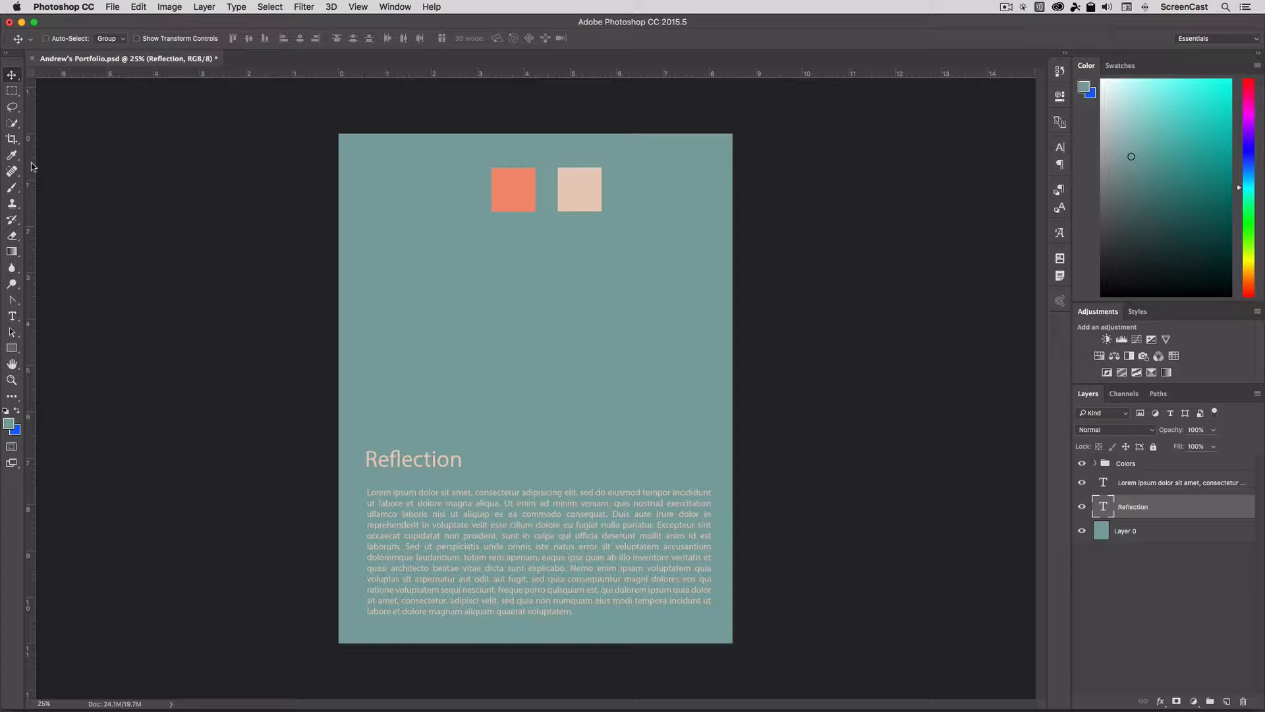
{"action": "mouse_move", "coordinate": [621, 195]}
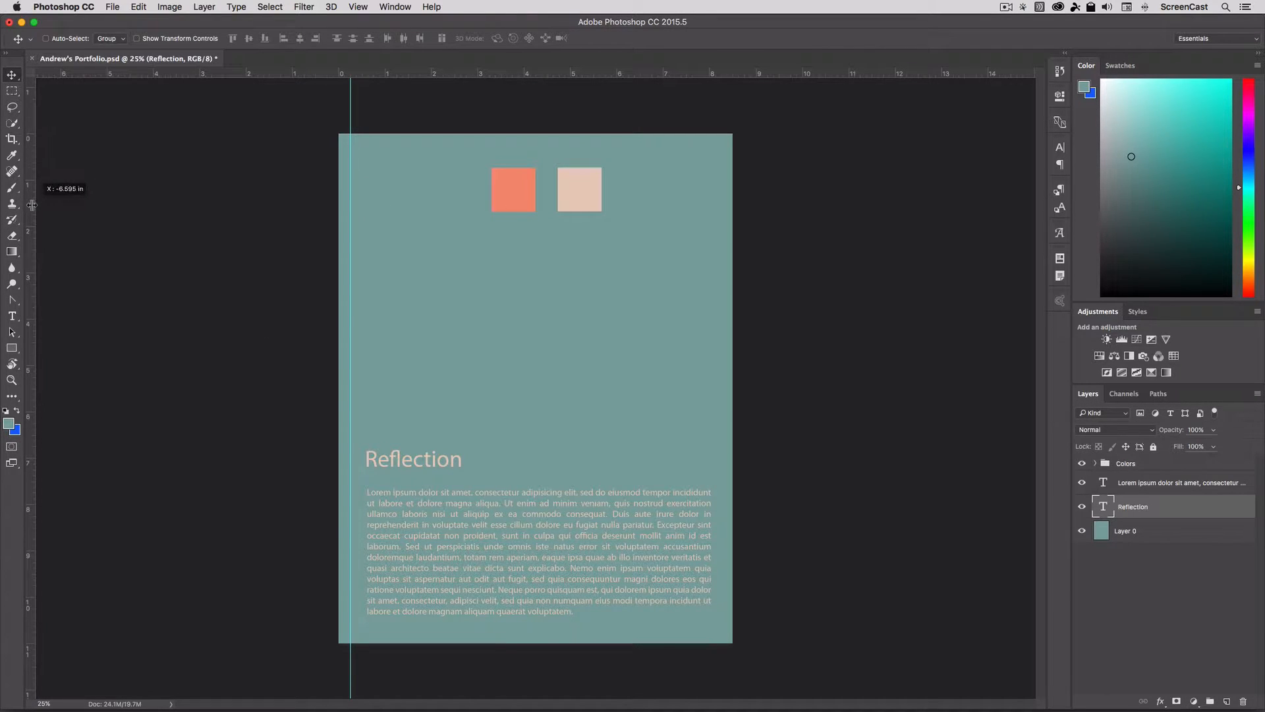
{"action": "left_click", "coordinate": [204, 6]}
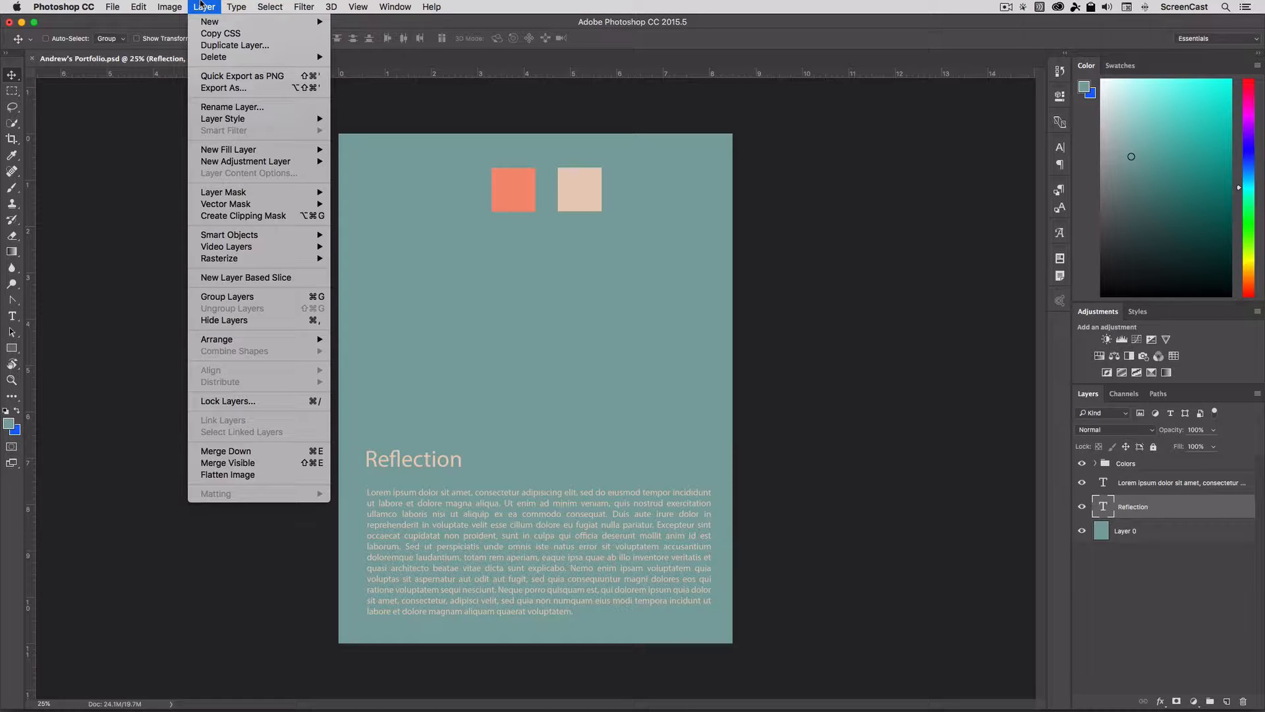
Step: Add a vertical guide at 0.25 in via View > New Guide
{"action": "left_click", "coordinate": [431, 6]}
{"action": "type", "text": "guide"}
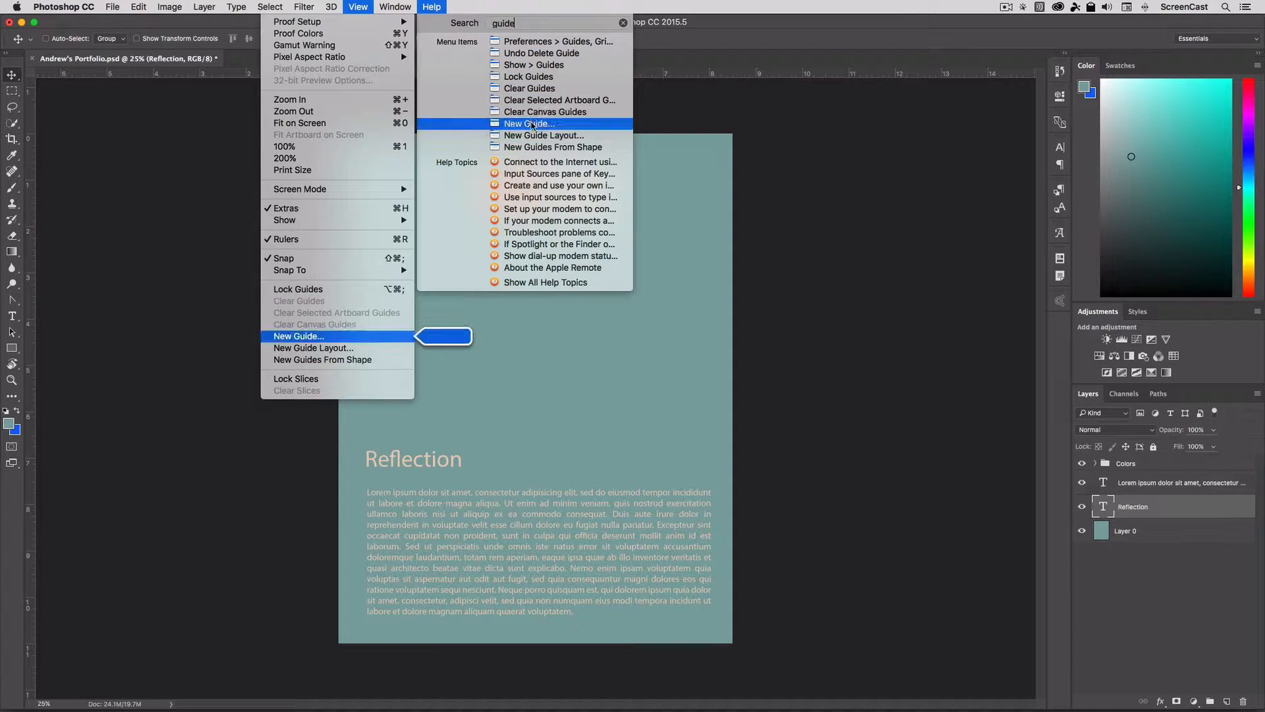
{"action": "left_click", "coordinate": [358, 7]}
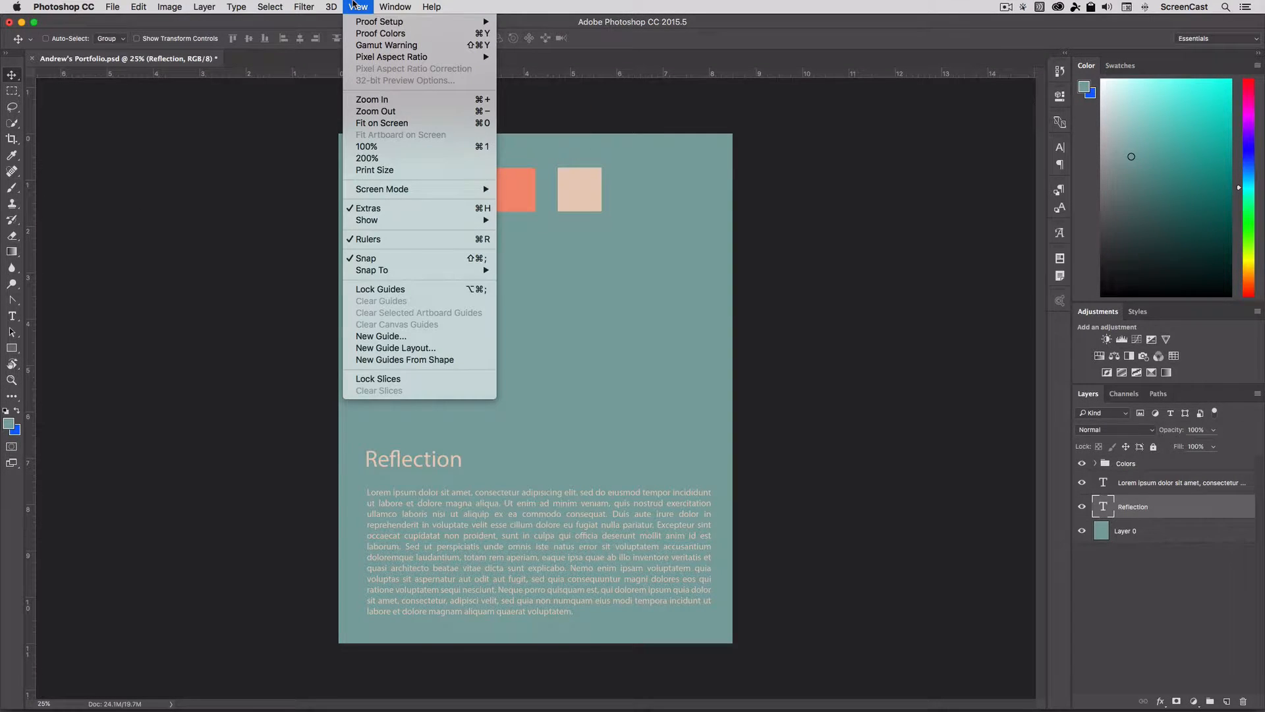
{"action": "mouse_move", "coordinate": [401, 337]}
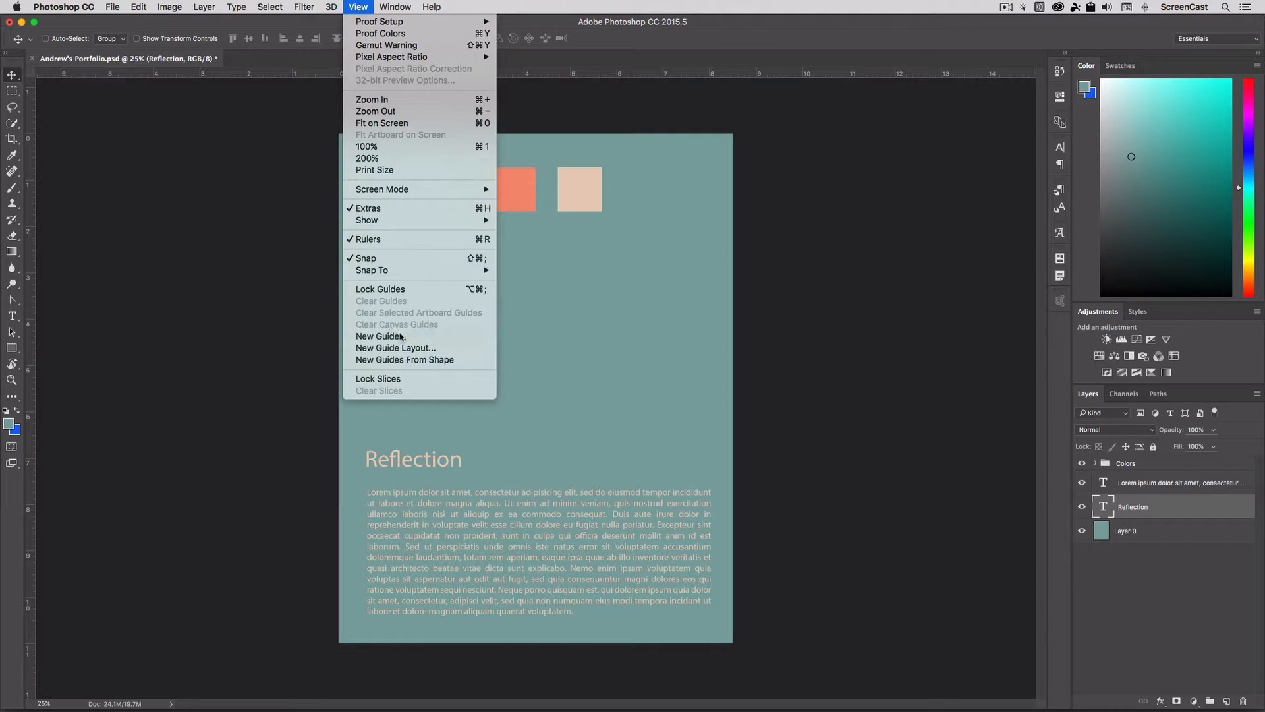
{"action": "left_click", "coordinate": [380, 336]}
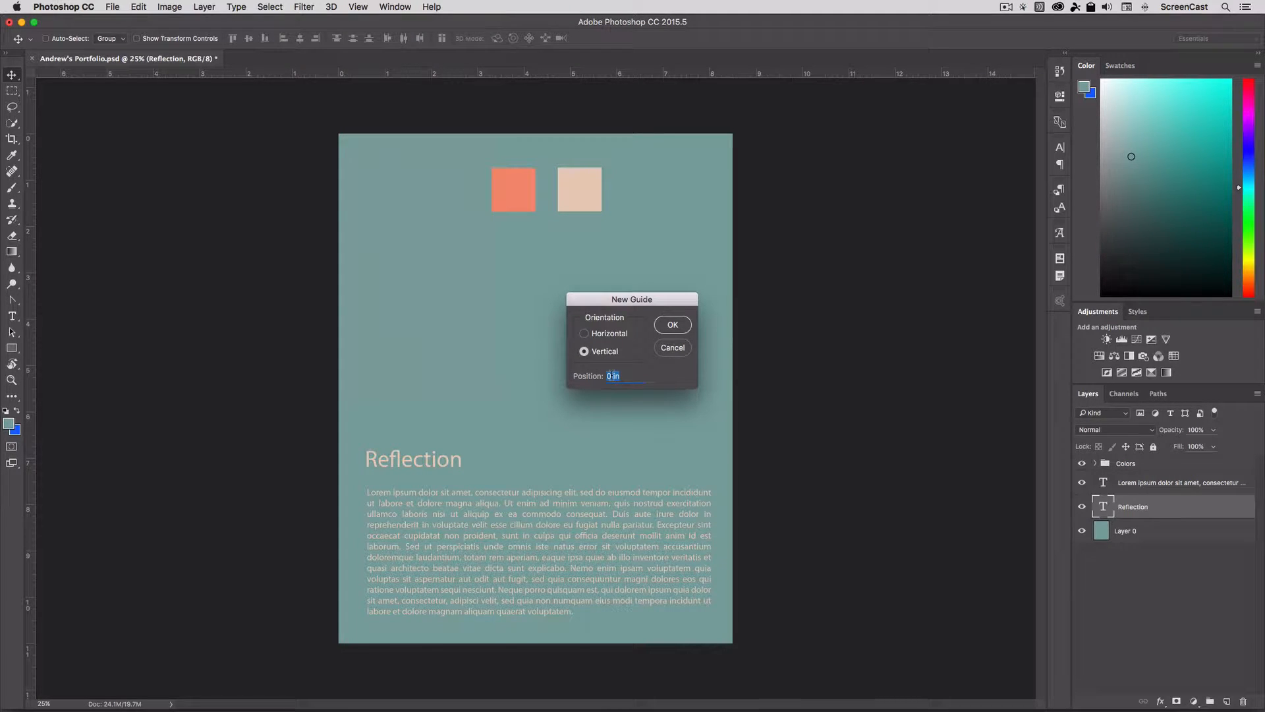
{"action": "type", "text": ".25"}
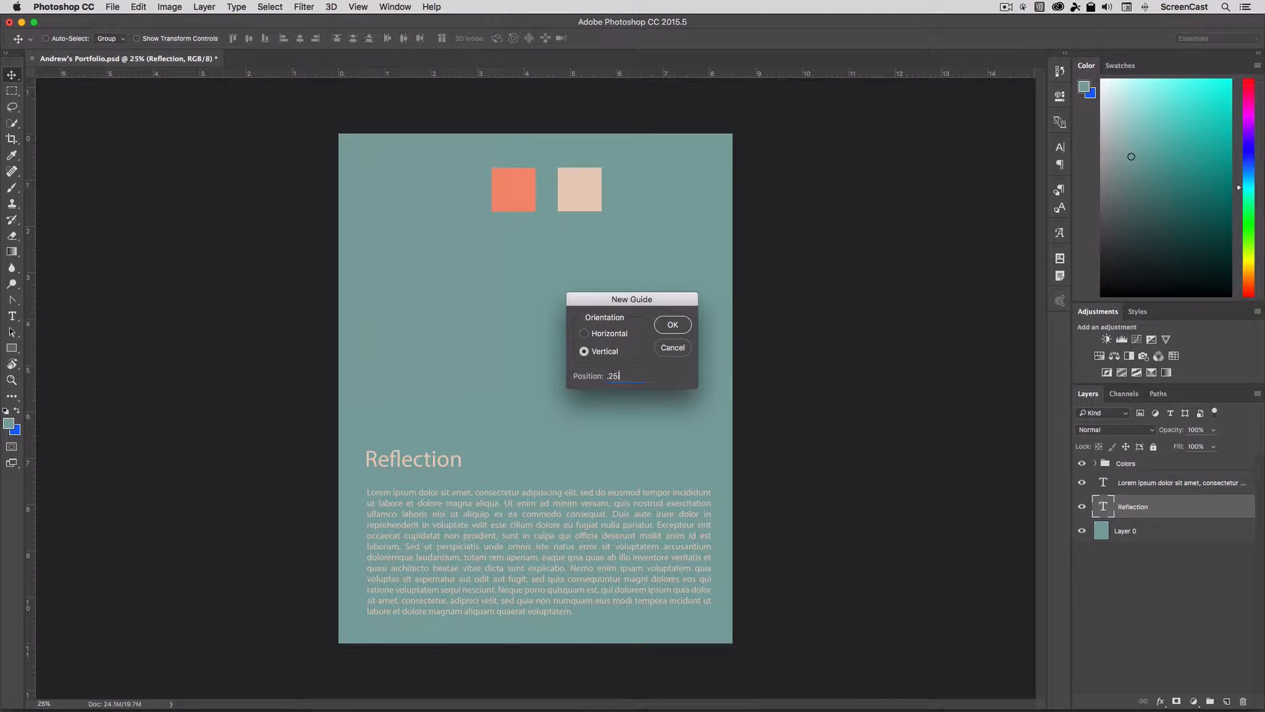
{"action": "left_click", "coordinate": [672, 324]}
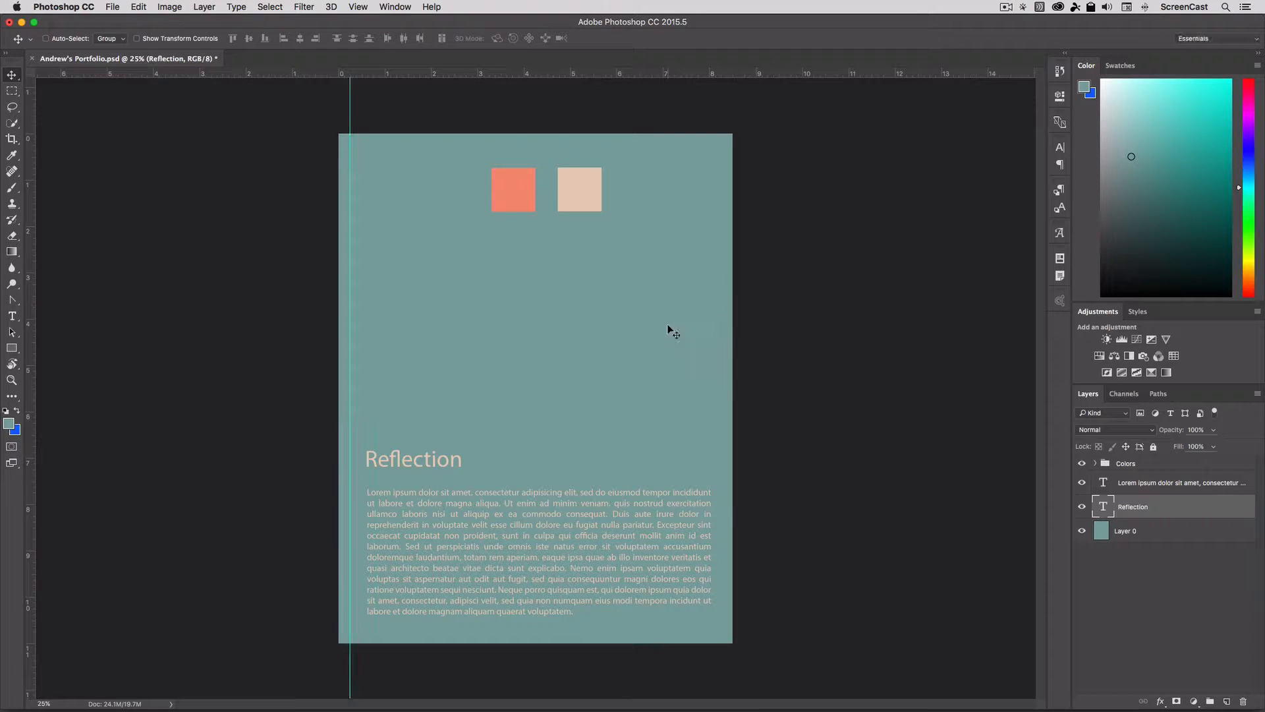
Step: Start a second new guide and enter 8.25 in as its position
{"action": "left_click", "coordinate": [357, 7]}
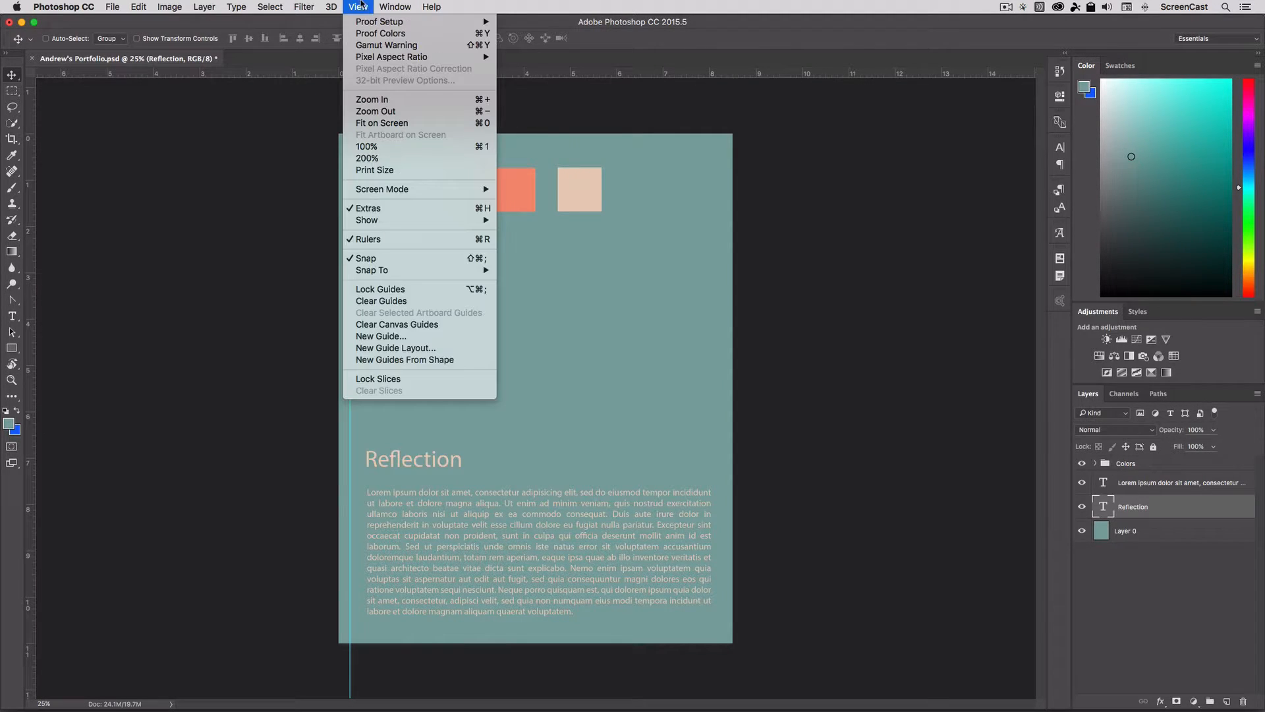
{"action": "left_click", "coordinate": [380, 335]}
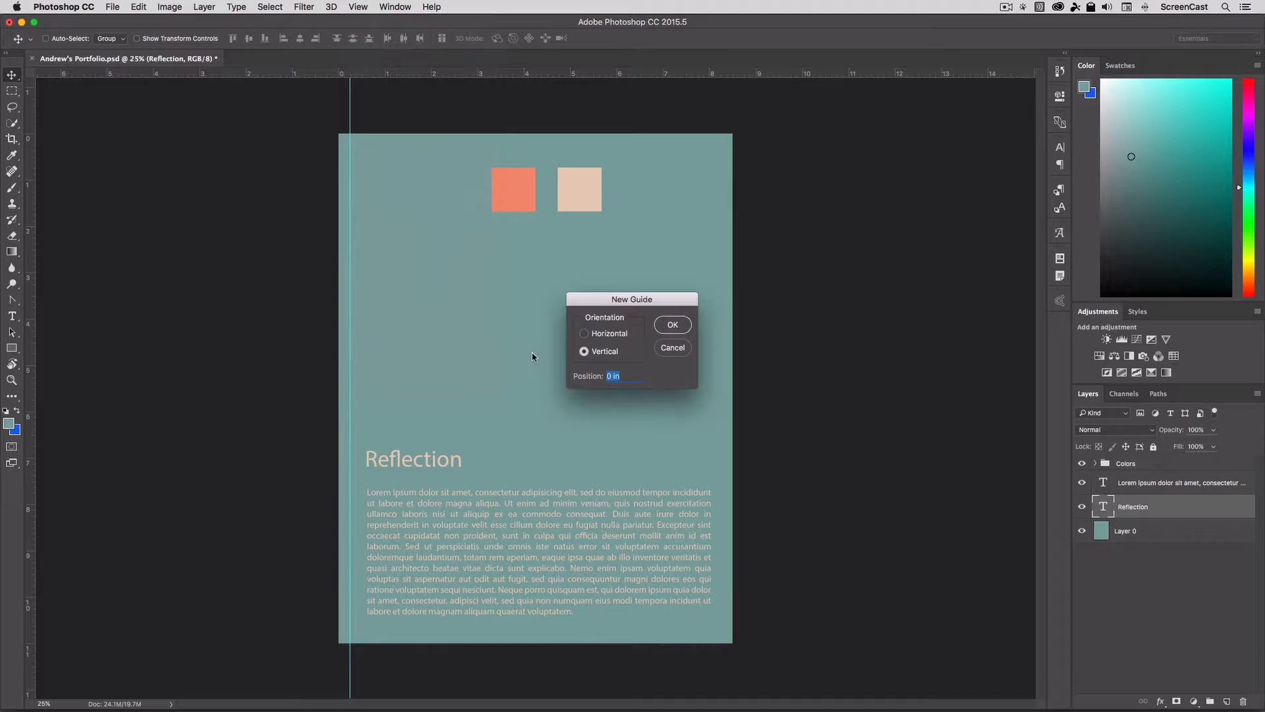
{"action": "mouse_move", "coordinate": [708, 122]}
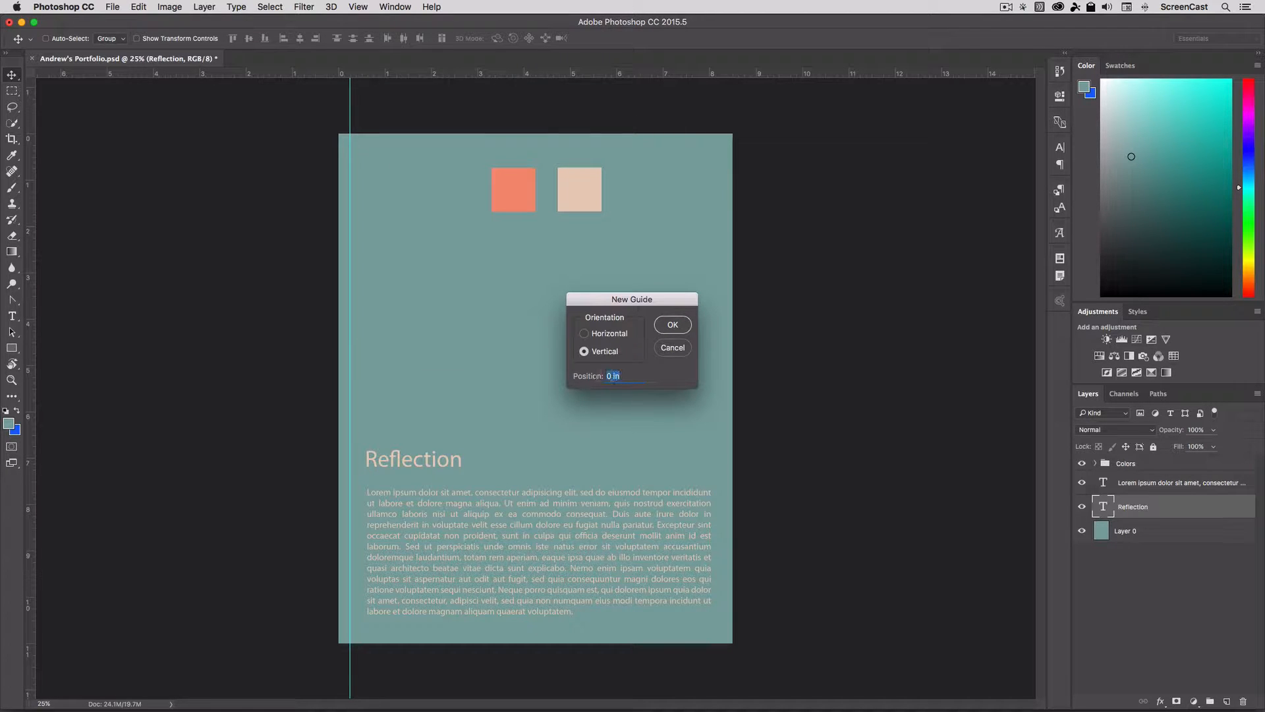
{"action": "type", "text": "8.25"}
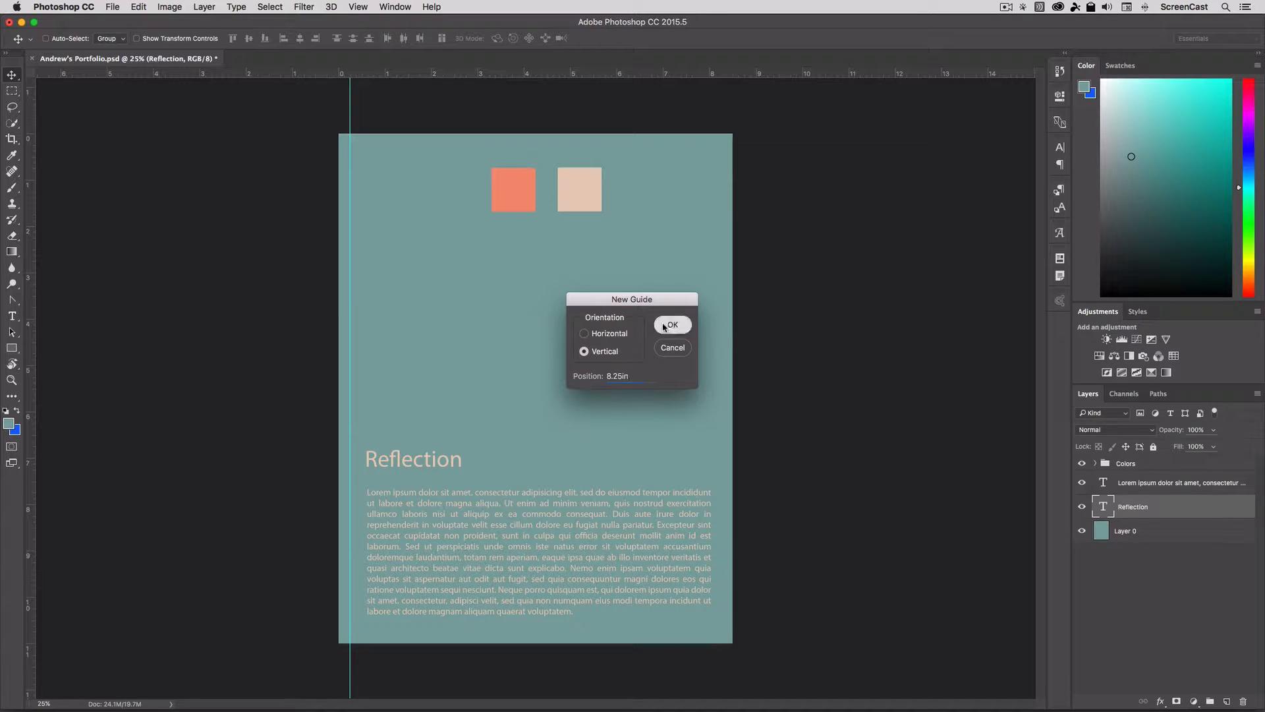
Step: Confirm the 8.25 in vertical guide and add a horizontal guide at 0.25 in
{"action": "left_click", "coordinate": [671, 324]}
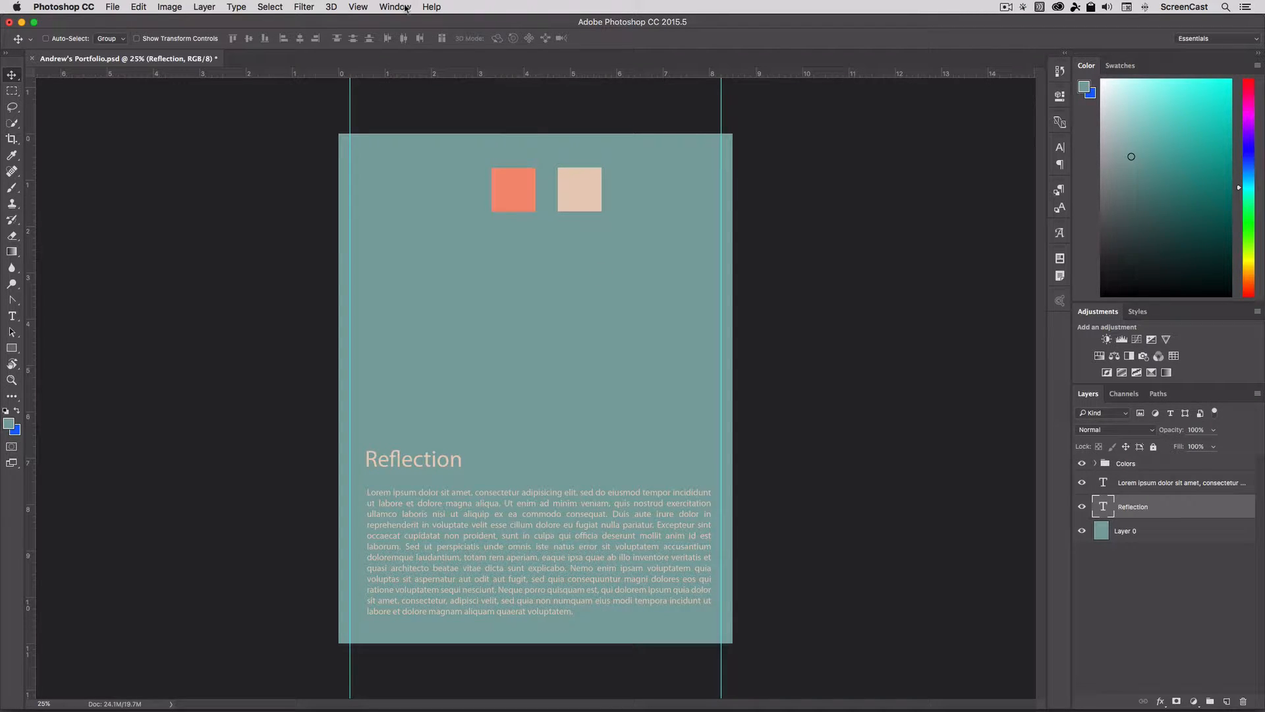
{"action": "left_click", "coordinate": [357, 7]}
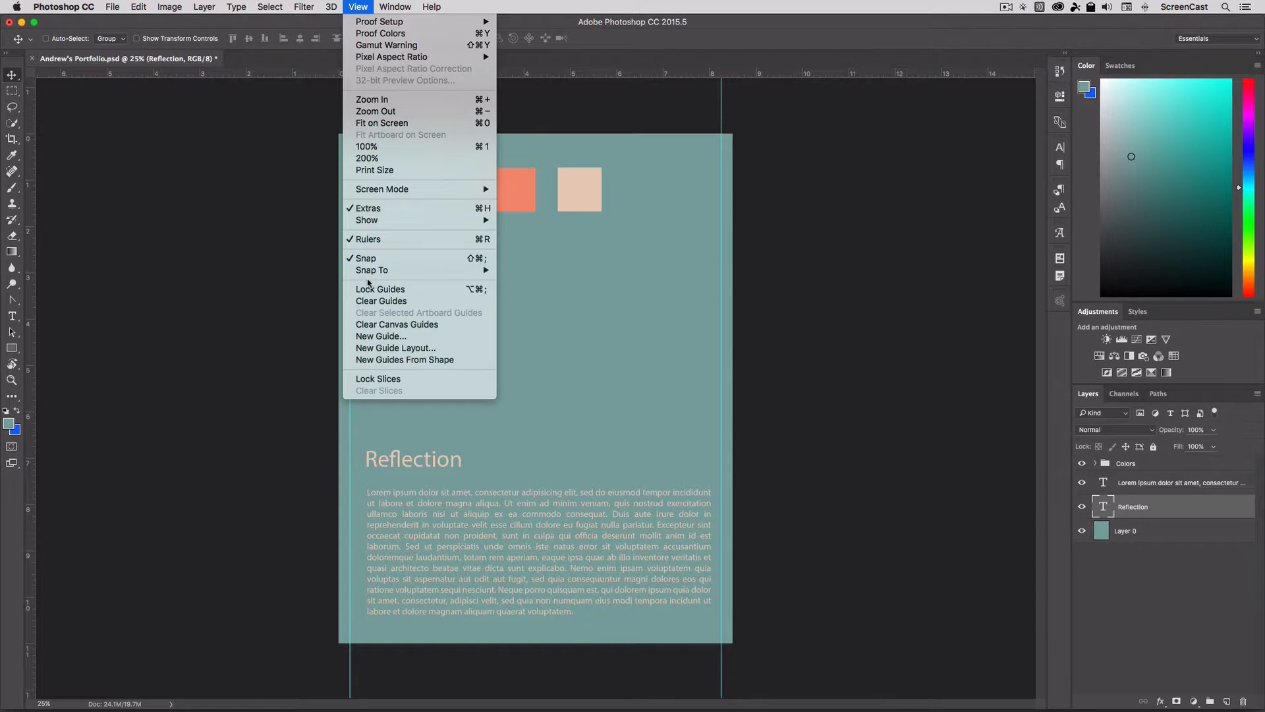
{"action": "left_click", "coordinate": [381, 336]}
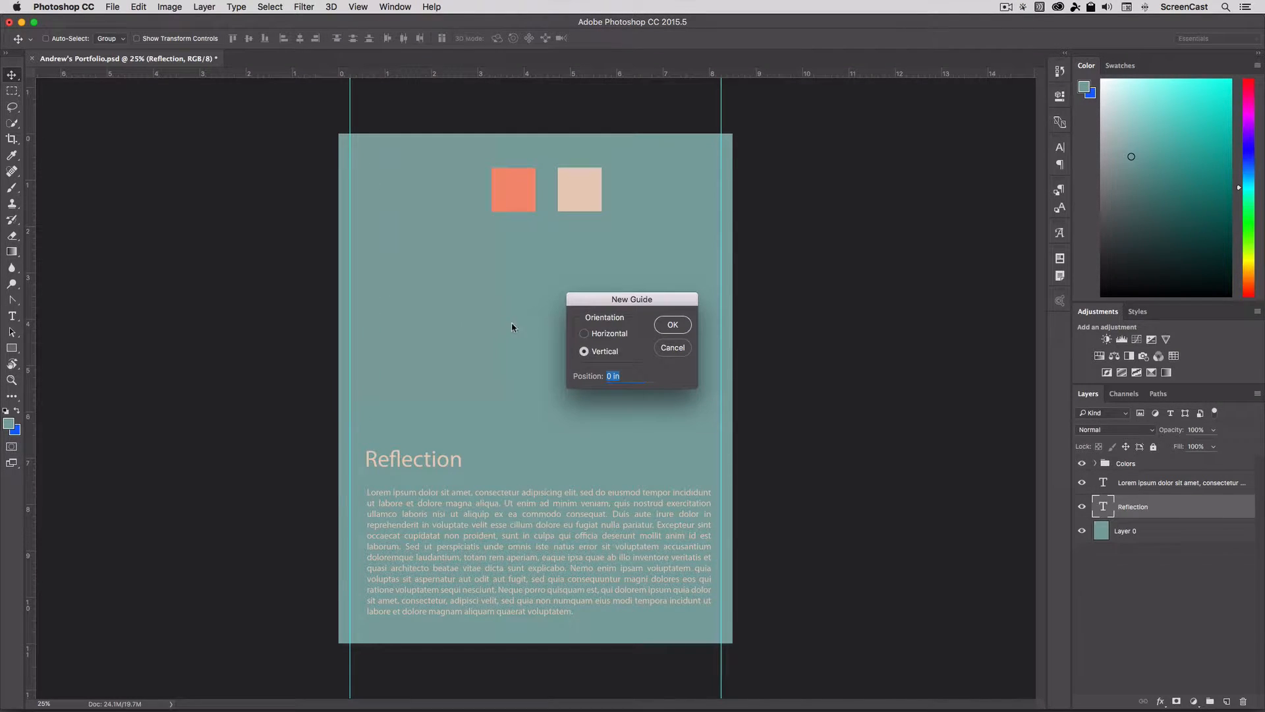
{"action": "left_click", "coordinate": [585, 333]}
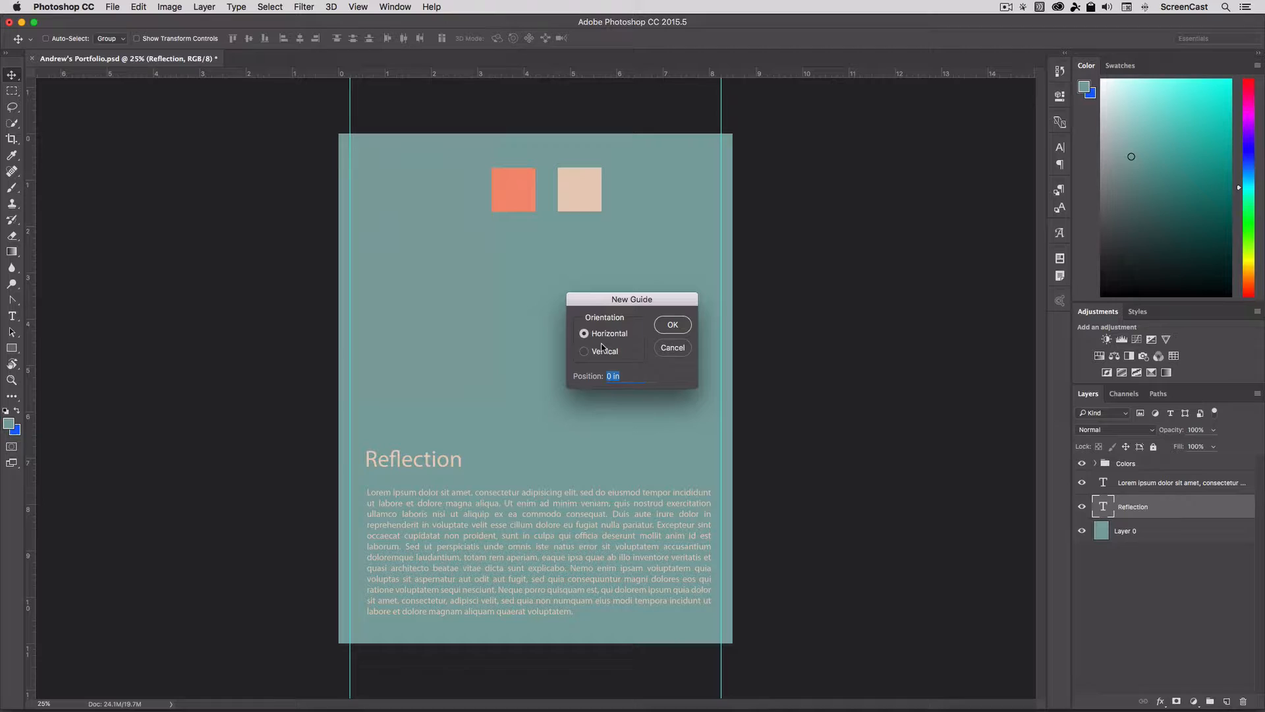
{"action": "type", "text": ".25in"}
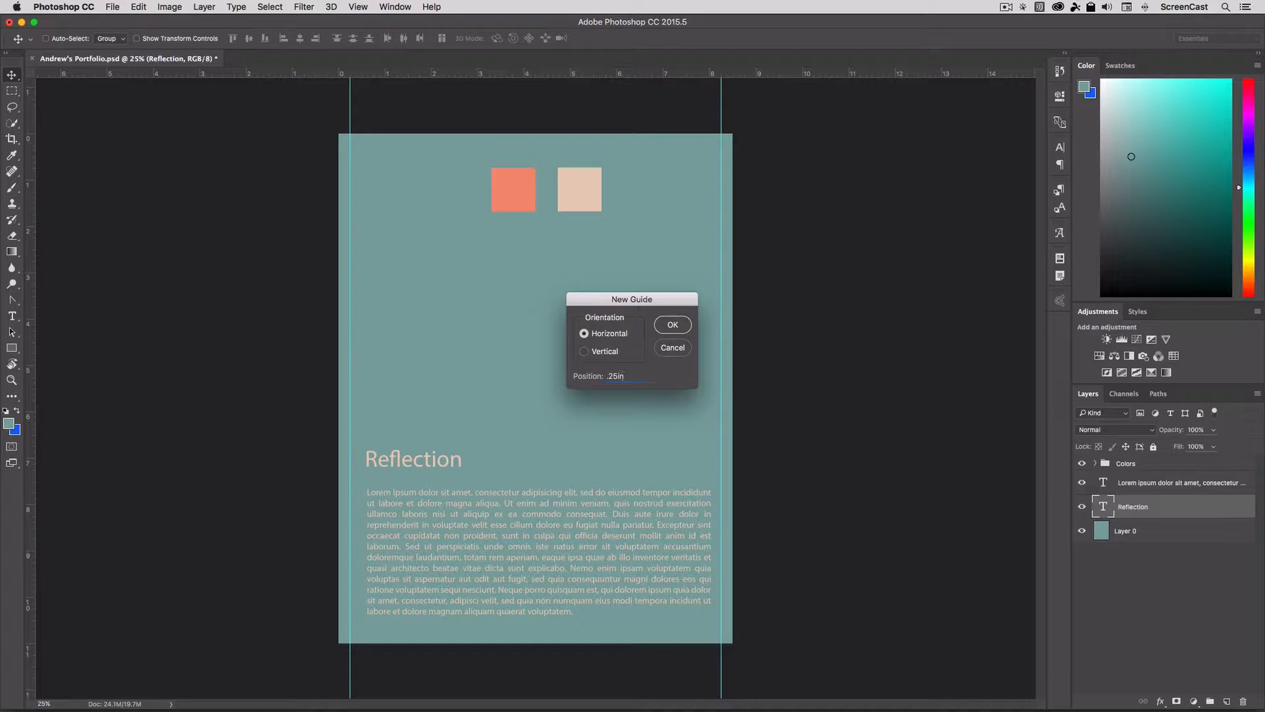
{"action": "left_click", "coordinate": [672, 325]}
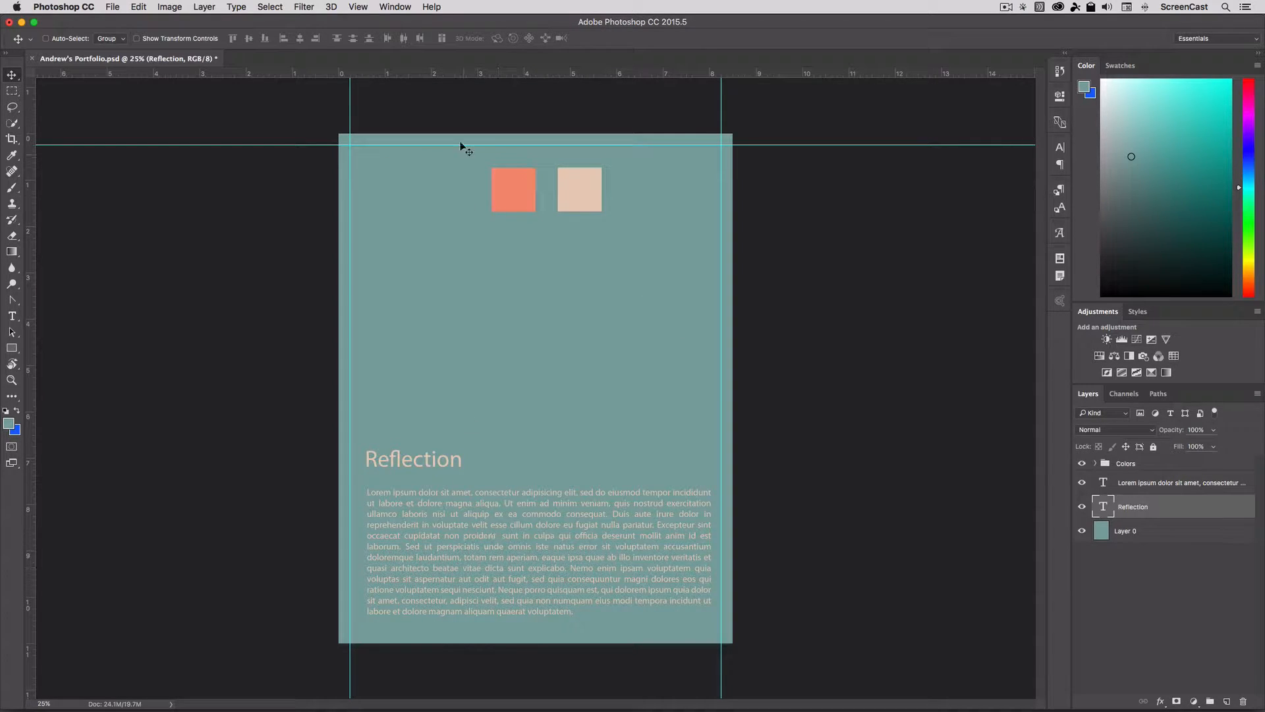
Step: Add a horizontal guide at 10.75 in near the page bottom
{"action": "left_click", "coordinate": [358, 7]}
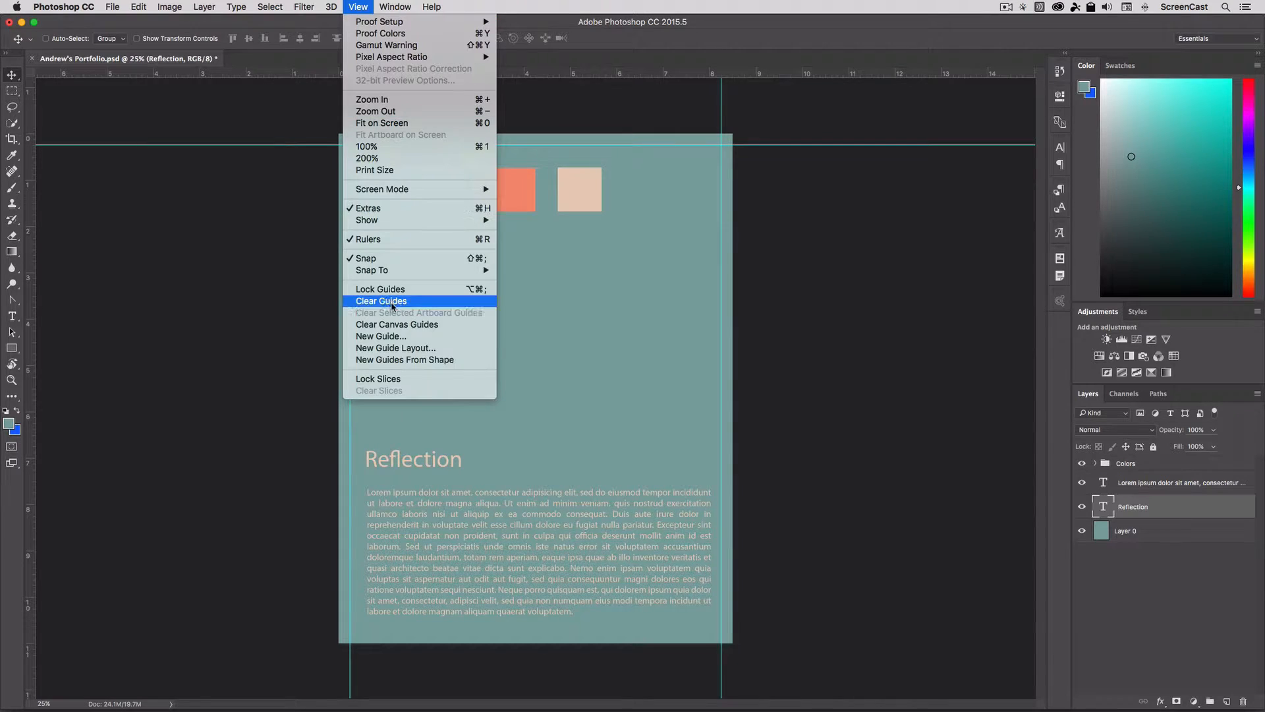
{"action": "left_click", "coordinate": [380, 336]}
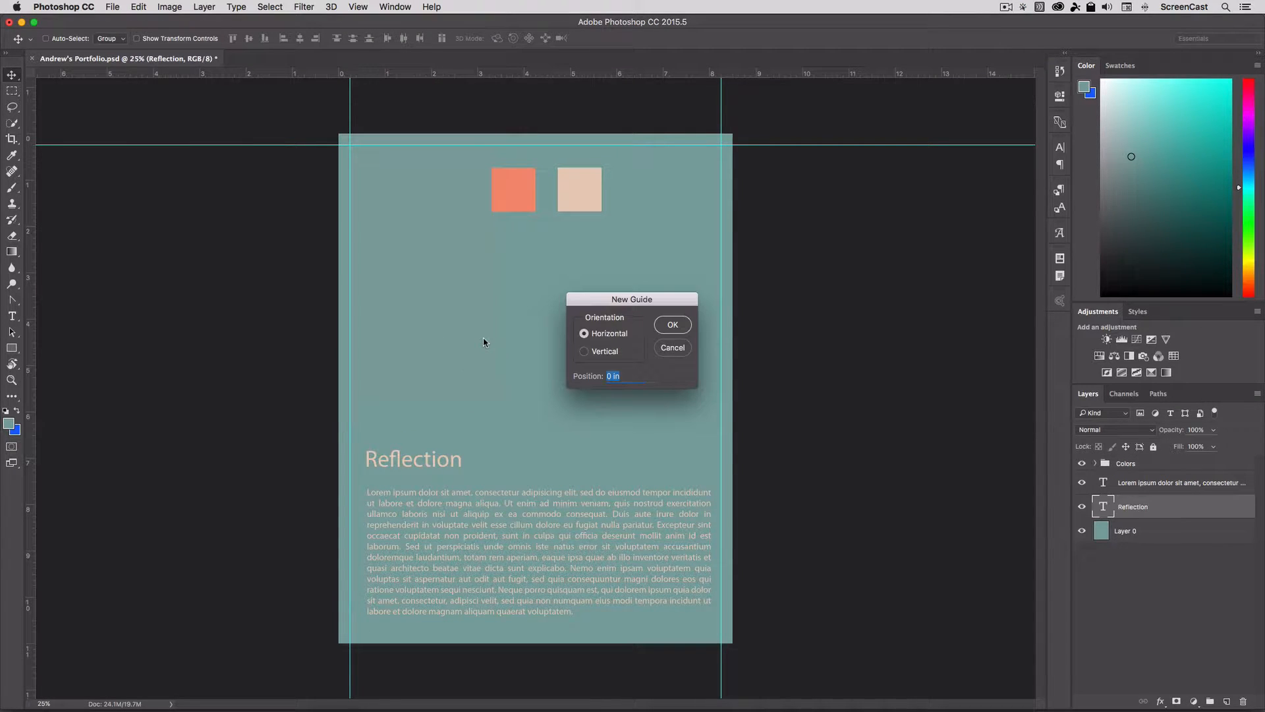
{"action": "type", "text": "10.75"}
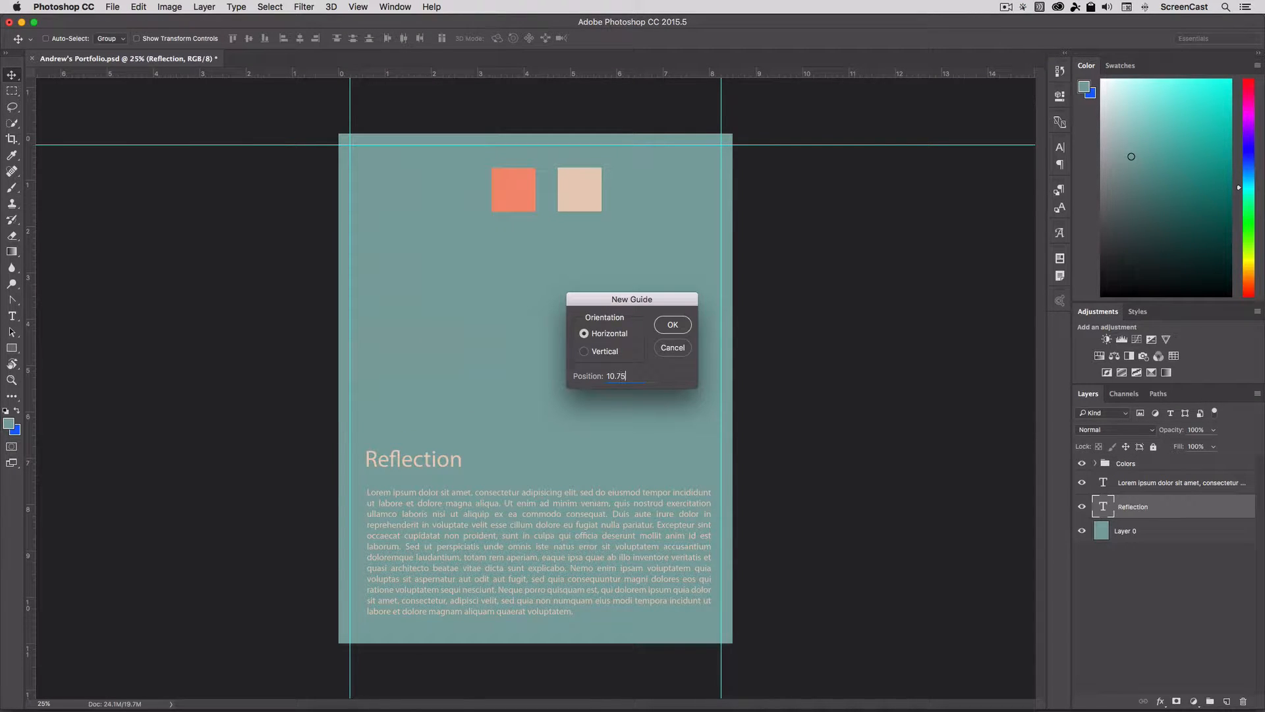
{"action": "type", "text": "in"}
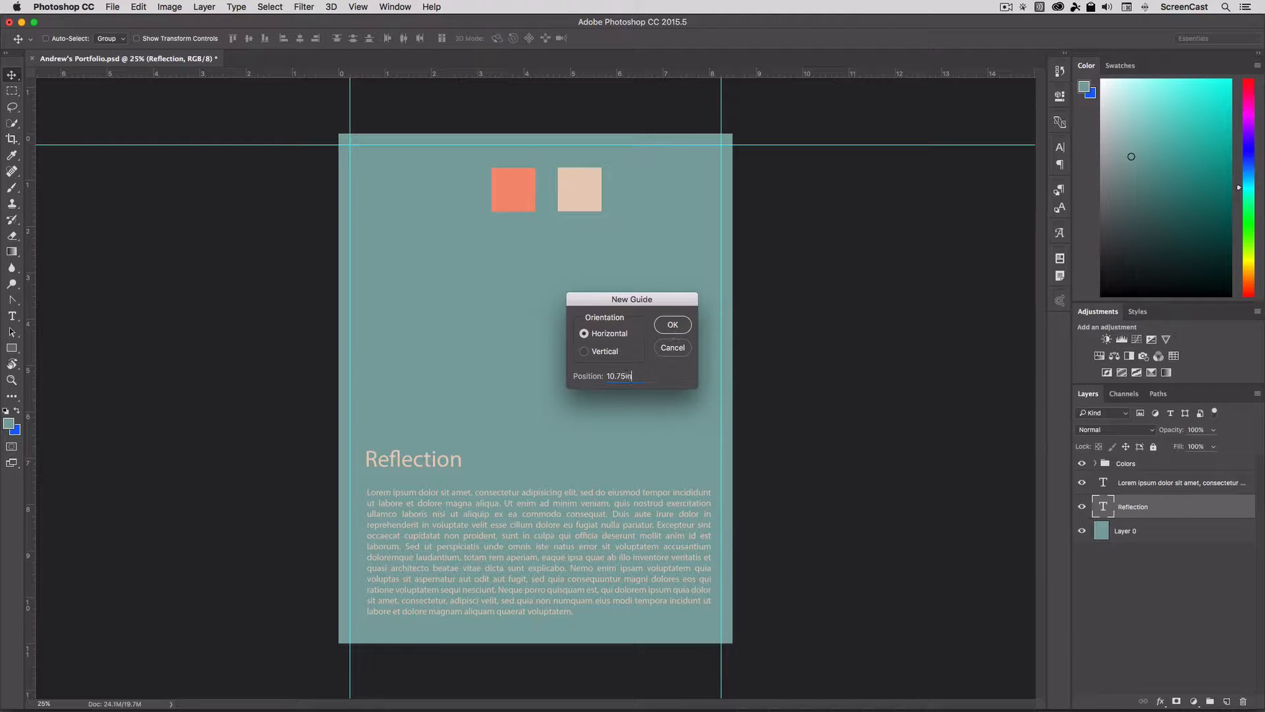
{"action": "left_click", "coordinate": [672, 325]}
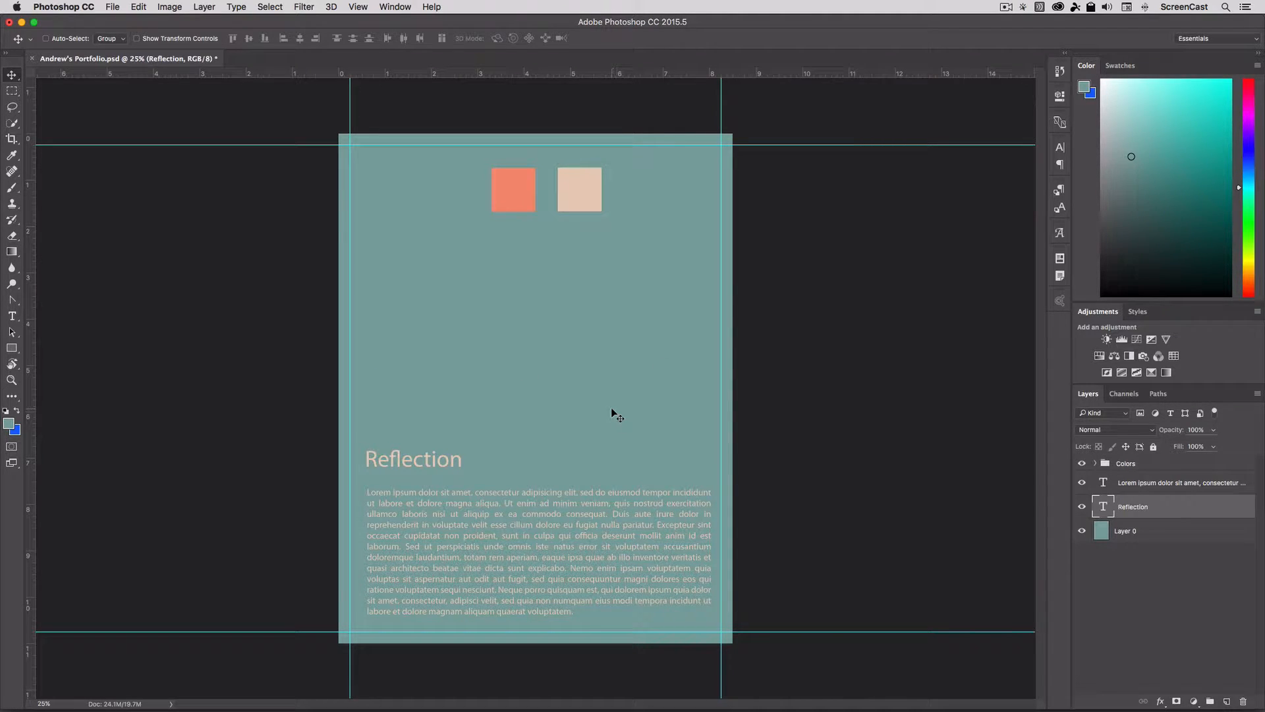
{"action": "mouse_move", "coordinate": [562, 507]}
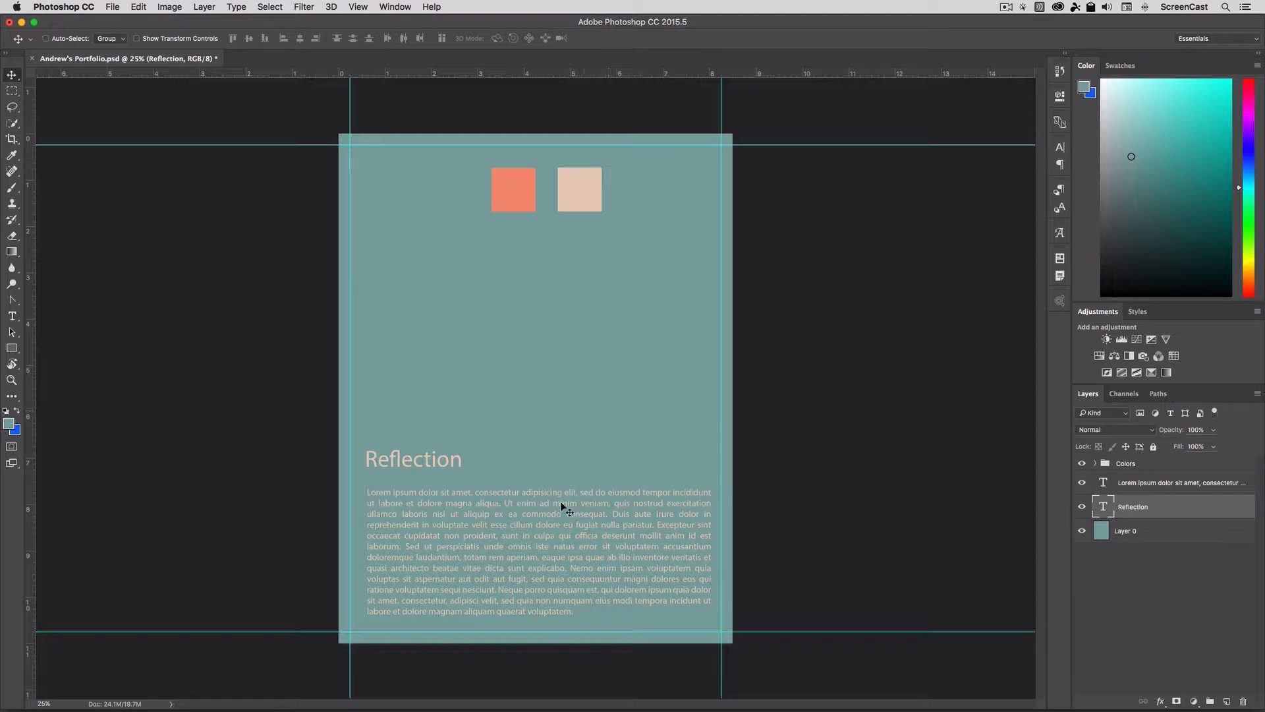
{"action": "mouse_move", "coordinate": [538, 537]}
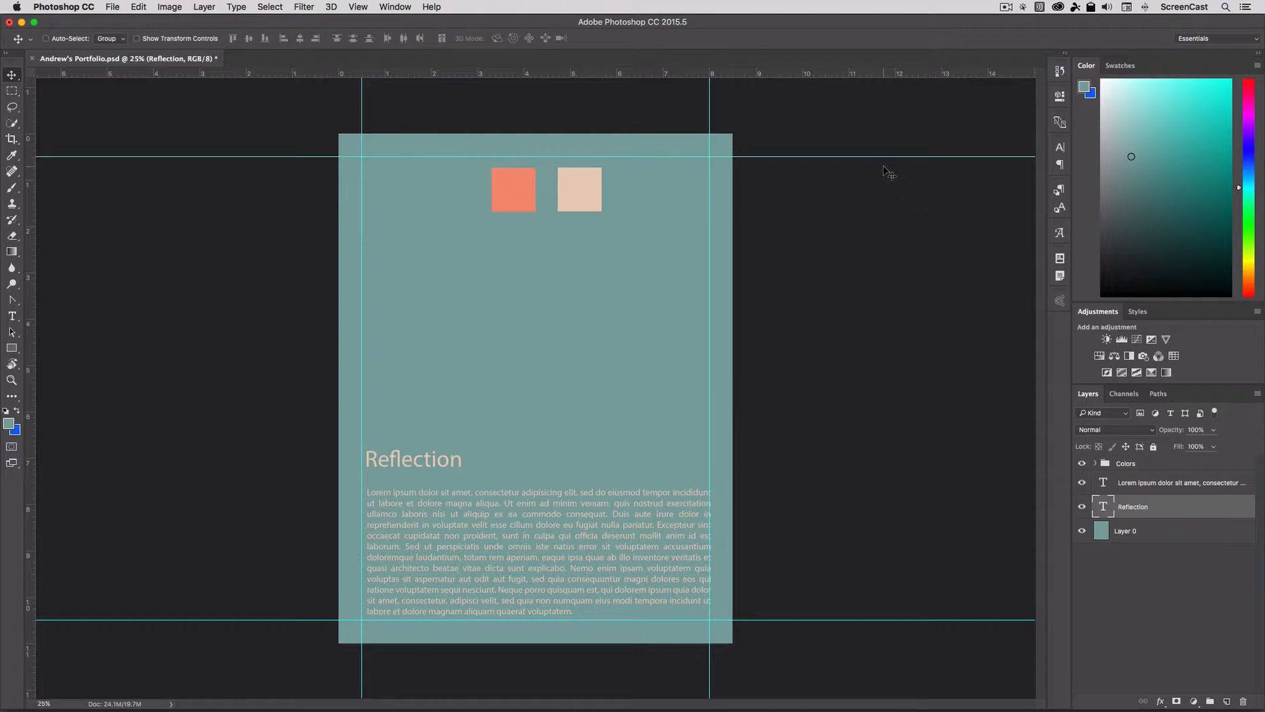
Step: Select the Reflection heading layer and align it to the left margin guide
{"action": "left_click", "coordinate": [1132, 507]}
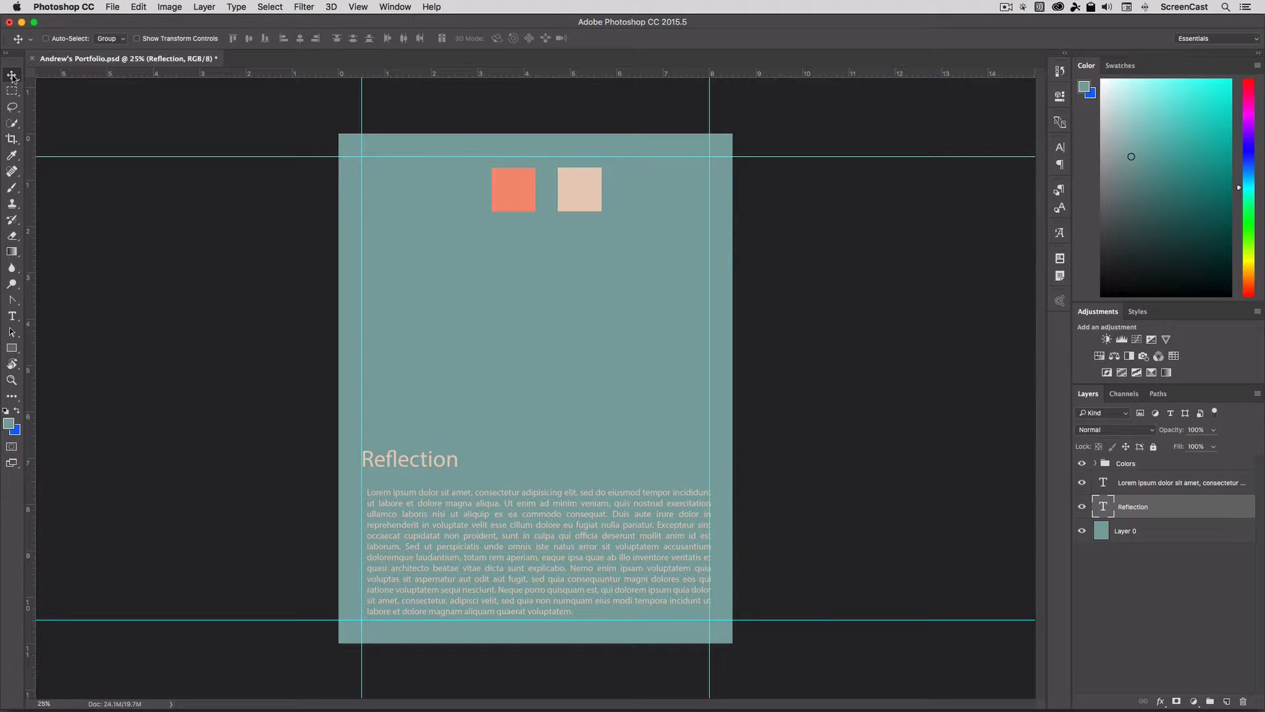
{"action": "left_click", "coordinate": [1170, 483]}
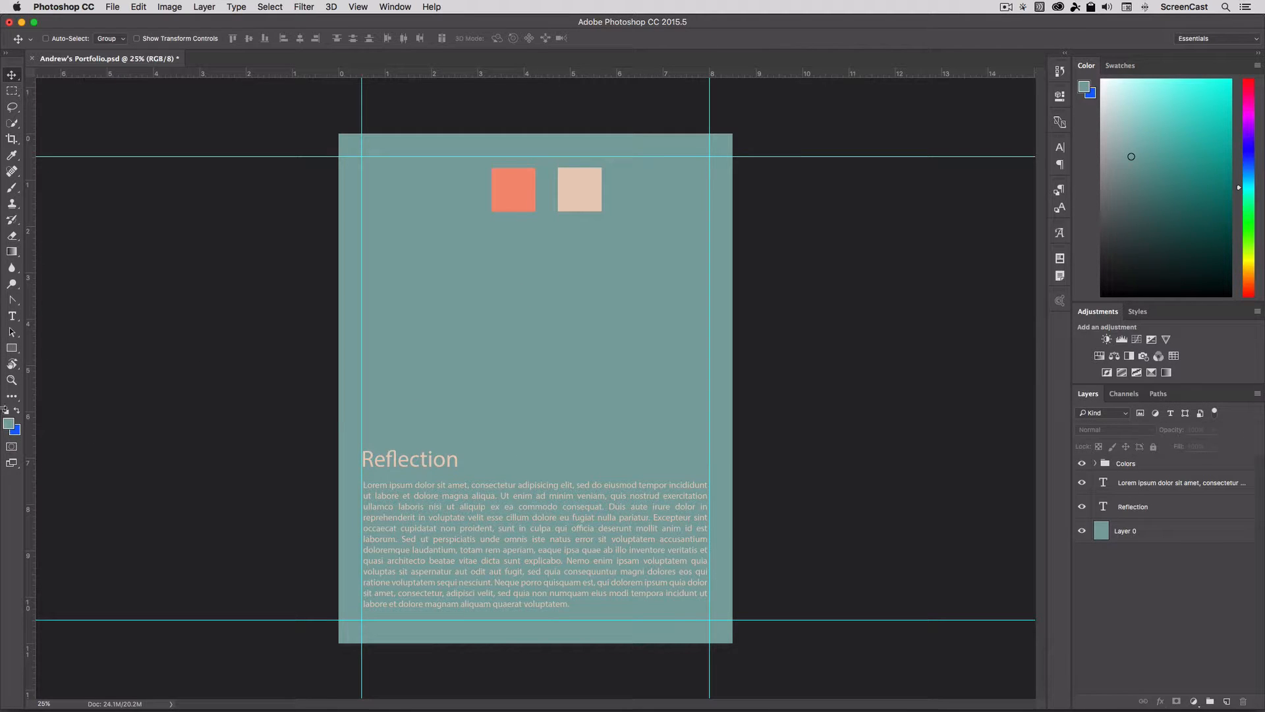
Step: With the Rectangle tool, zoom in, add an empty layer and sample the beige swatch
{"action": "left_click", "coordinate": [12, 348]}
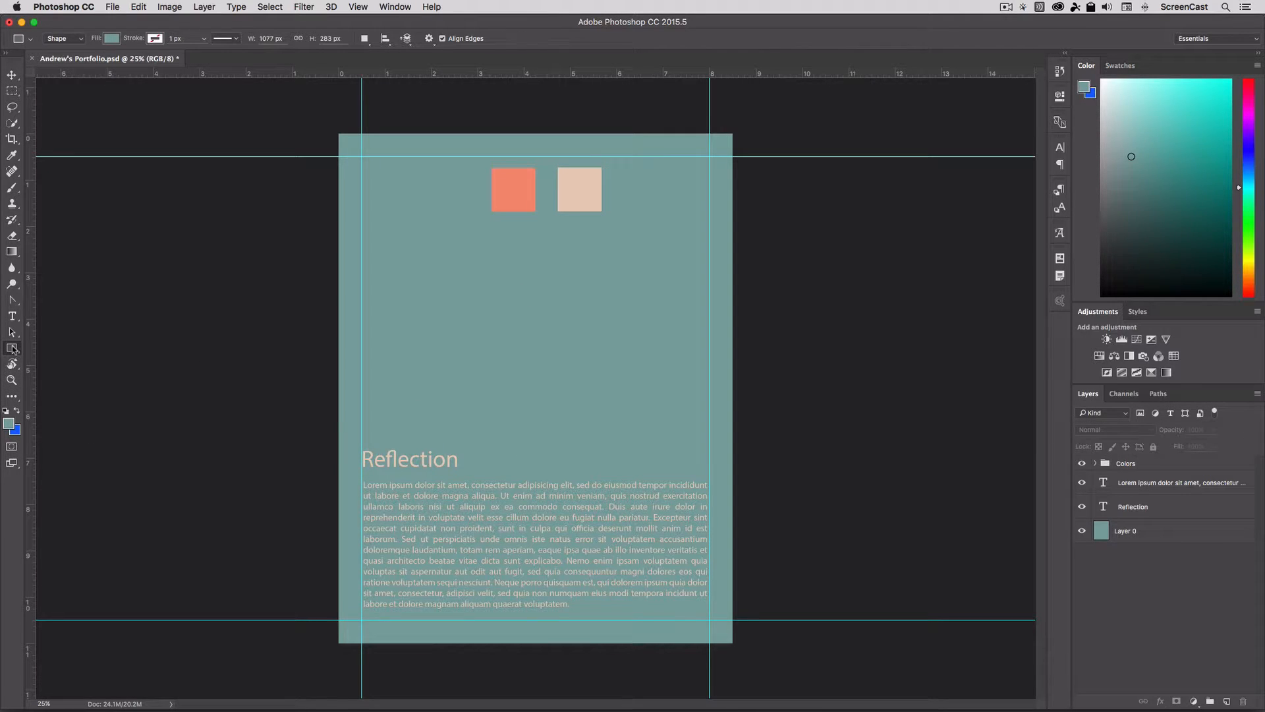
{"action": "left_click", "coordinate": [12, 381]}
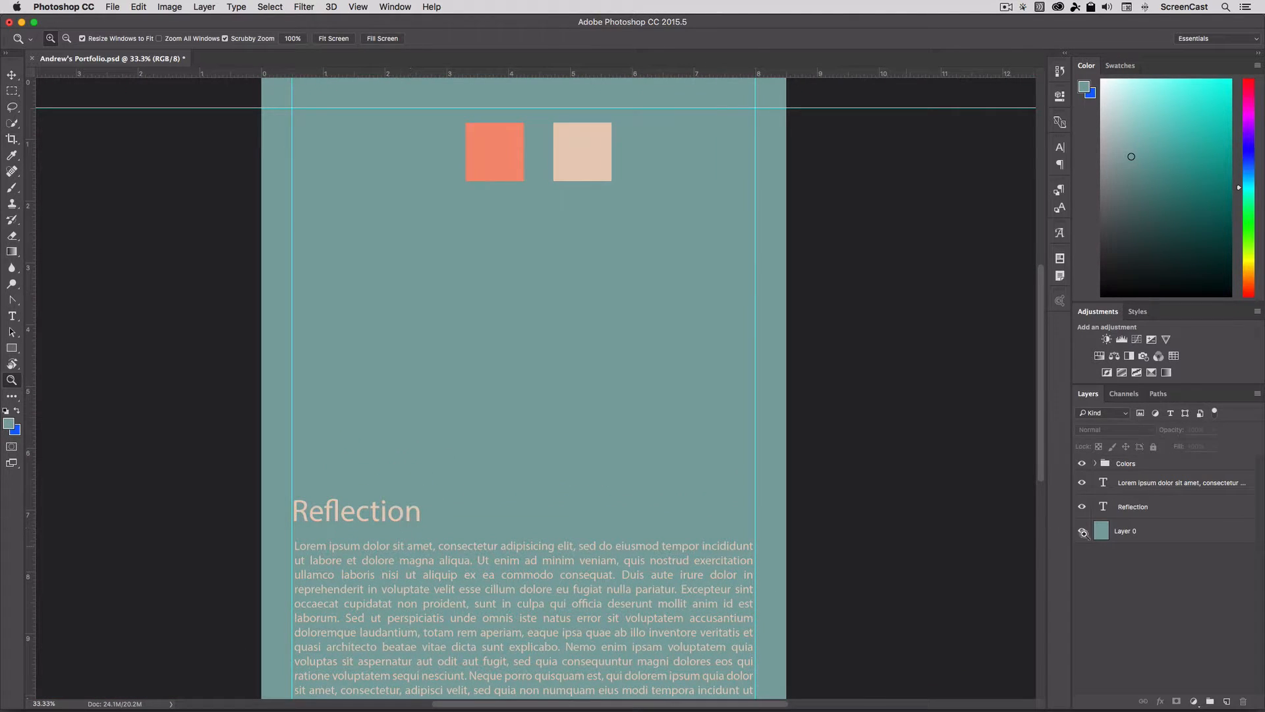
{"action": "left_click", "coordinate": [1180, 482]}
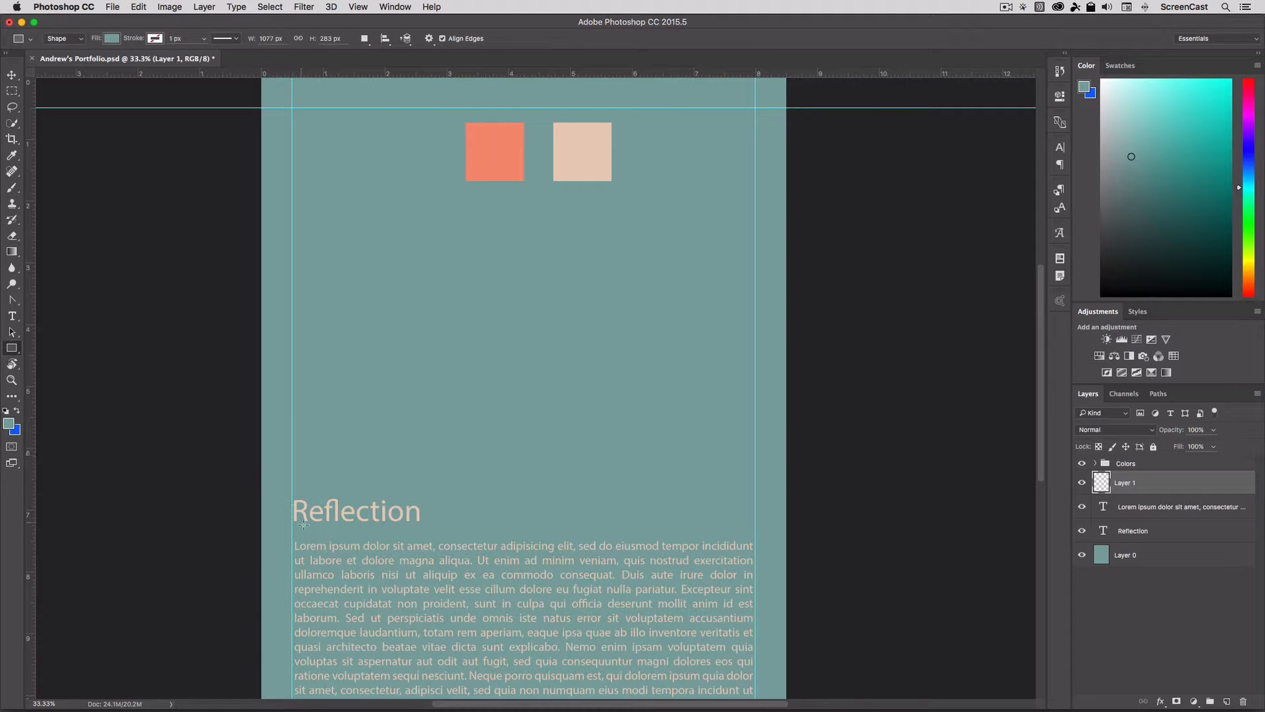
{"action": "mouse_move", "coordinate": [554, 147]}
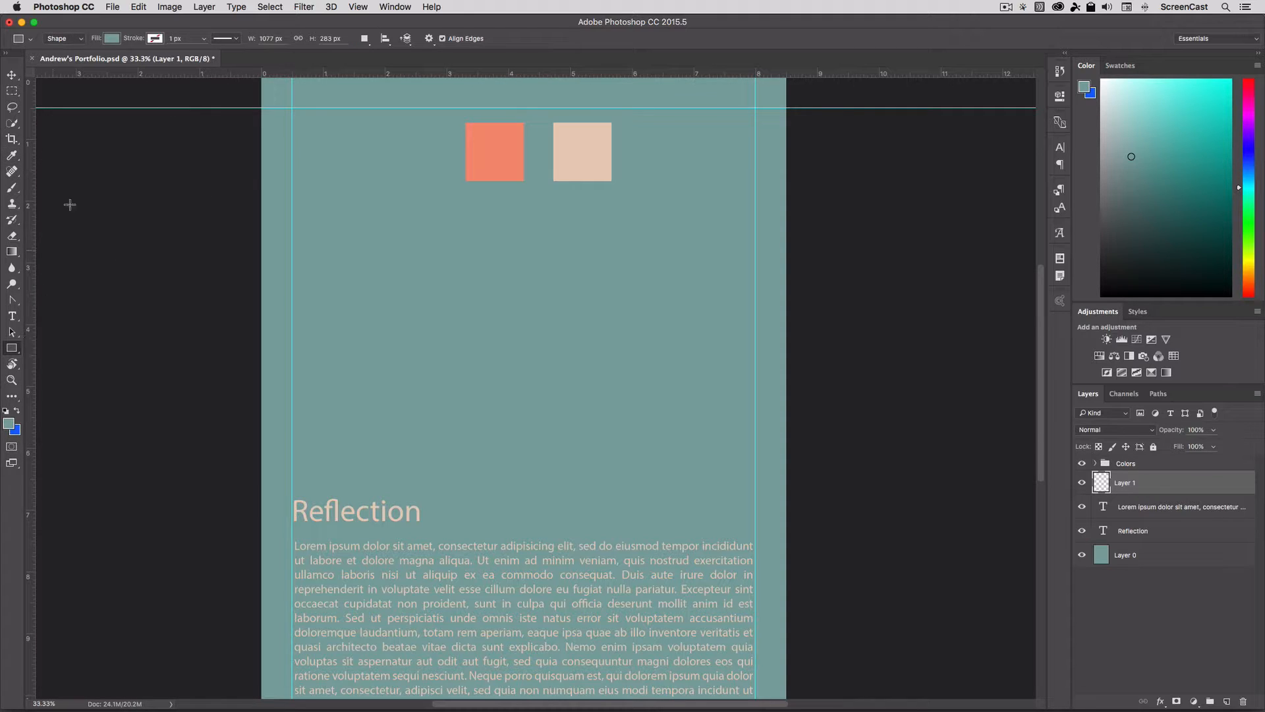
{"action": "left_click", "coordinate": [589, 160]}
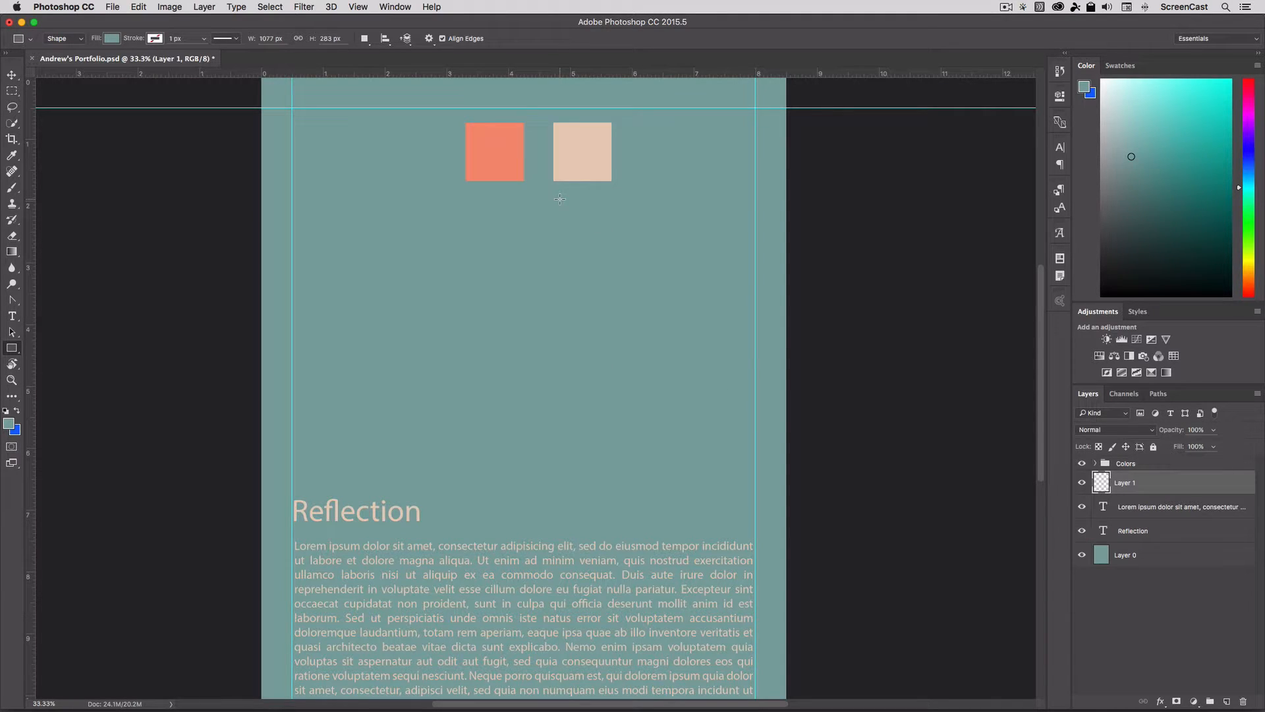
{"action": "left_click", "coordinate": [112, 39]}
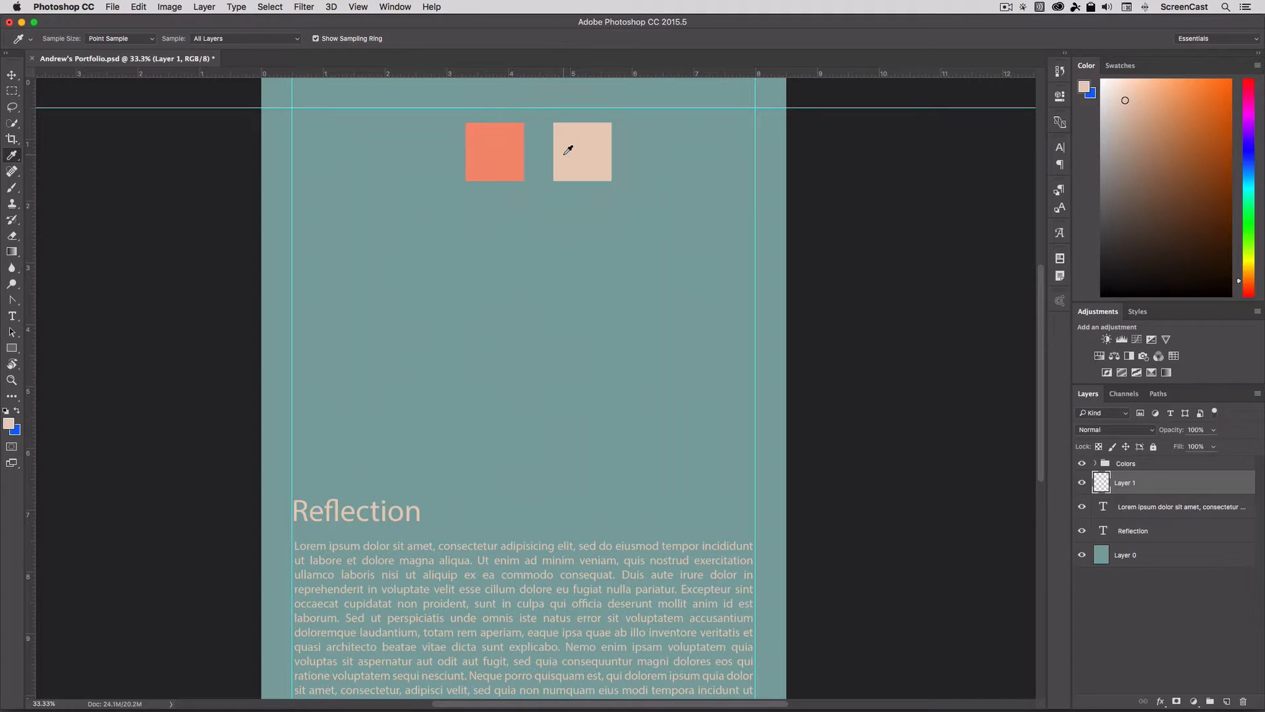
Step: Draw a full-width beige bar and a shorter, thicker orange bar under Reflection
{"action": "left_click", "coordinate": [12, 347]}
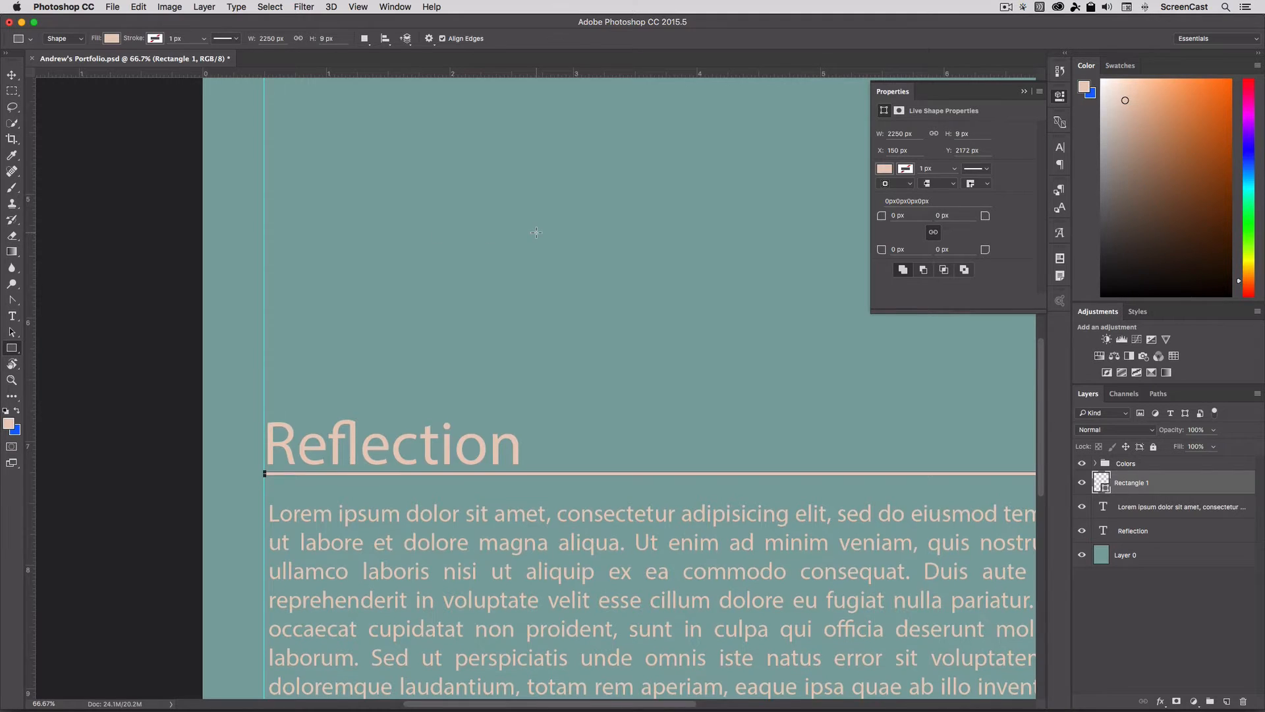
{"action": "scroll", "scroll_direction": "up", "scroll_amount": 3}
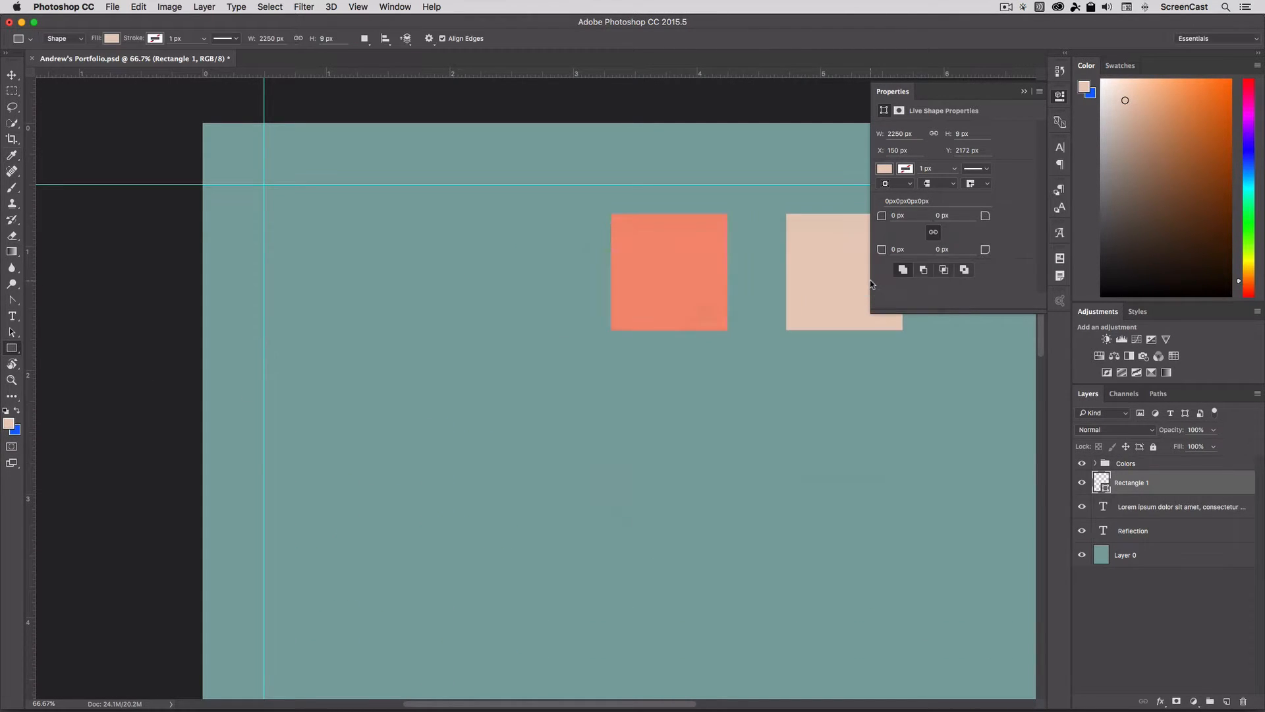
{"action": "left_click", "coordinate": [12, 155]}
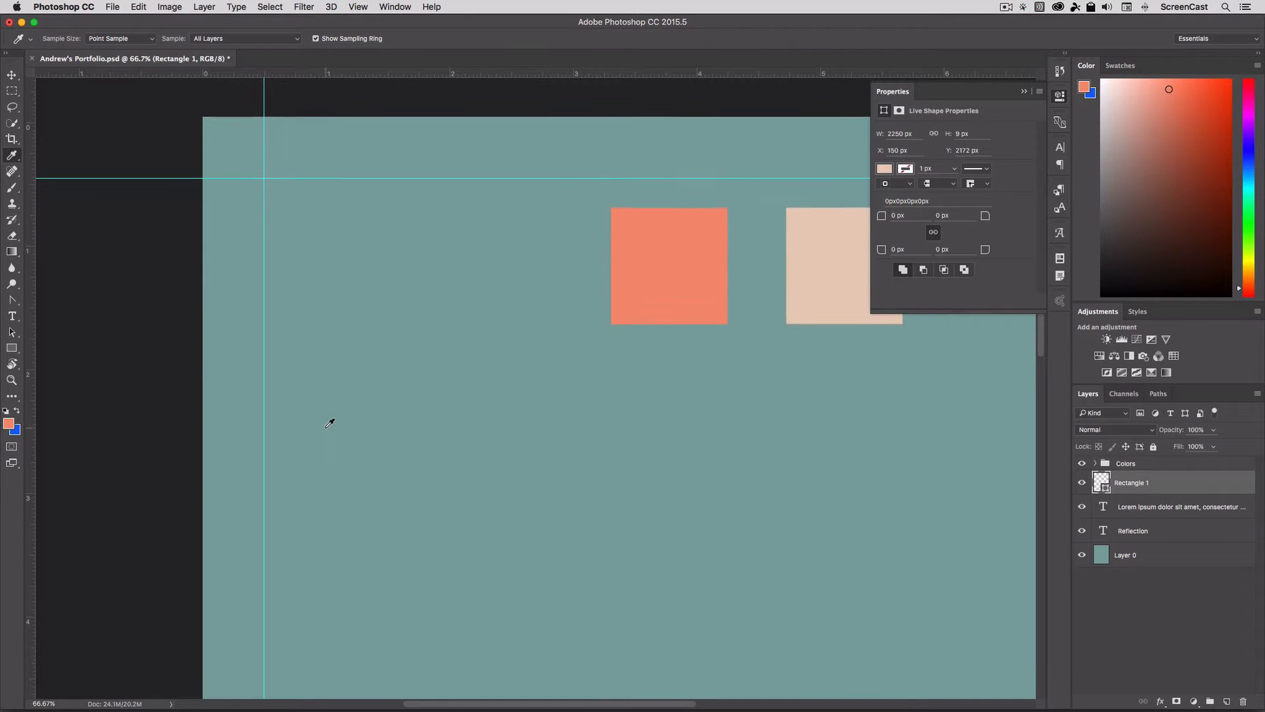
{"action": "scroll", "scroll_direction": "down", "scroll_amount": 3}
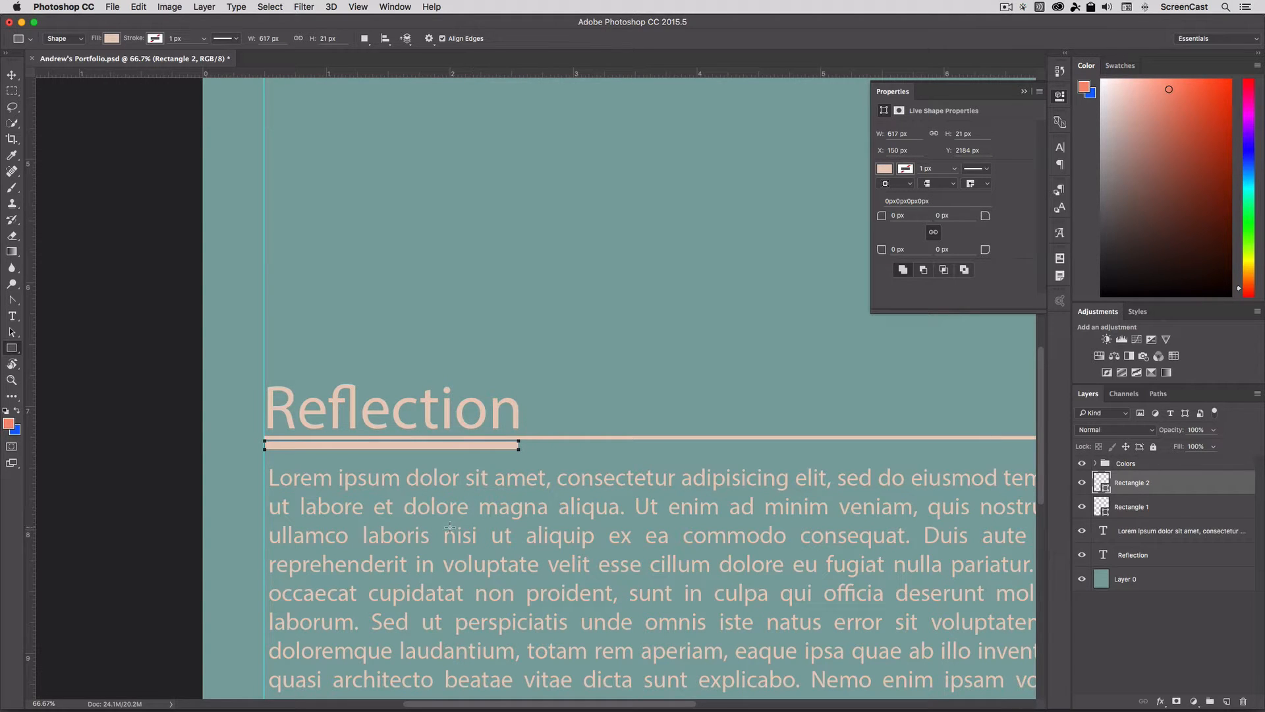
{"action": "left_click", "coordinate": [110, 38]}
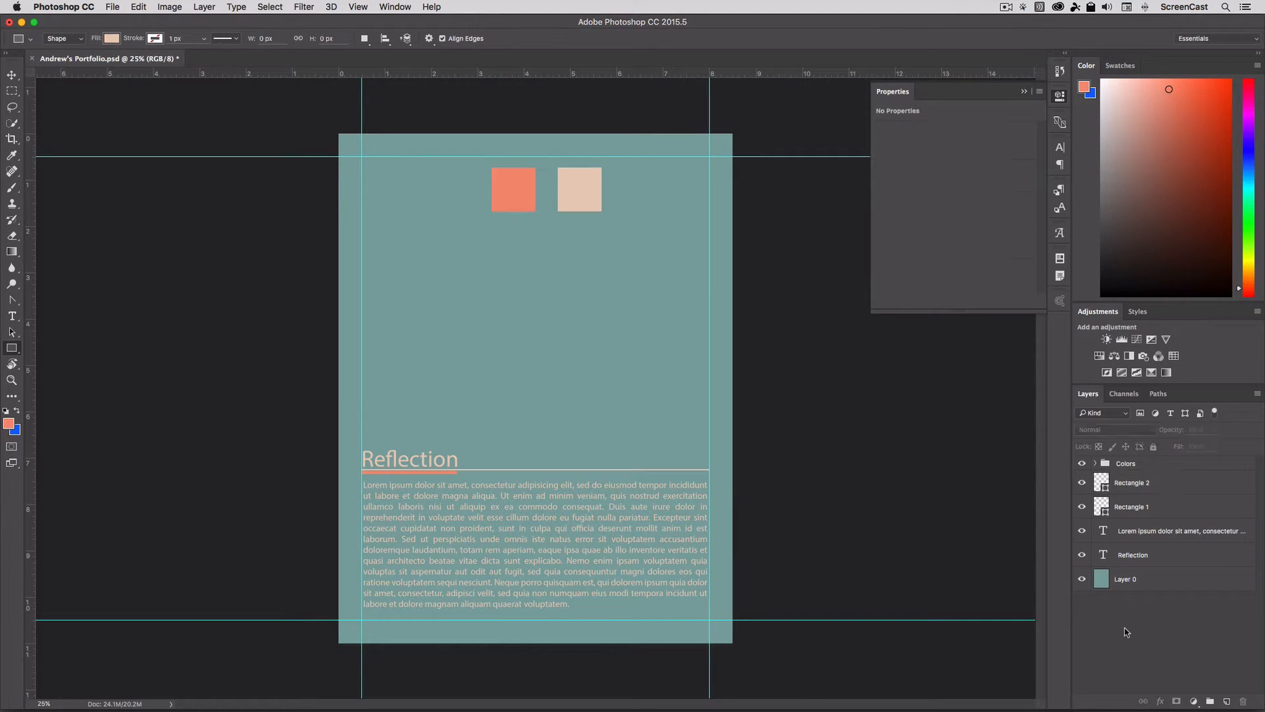
Step: Hide the Colors group swatches and select the Rectangle 2 layer for grouping
{"action": "left_click", "coordinate": [13, 75]}
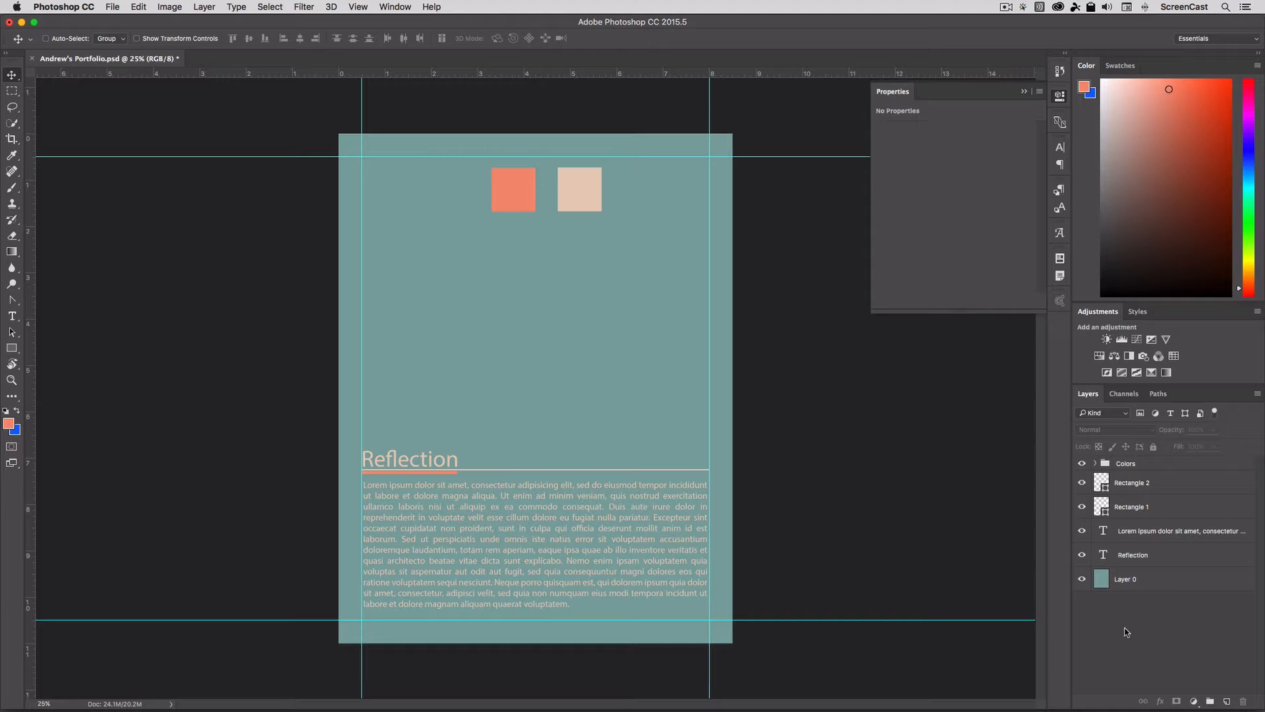
{"action": "left_click", "coordinate": [1132, 506]}
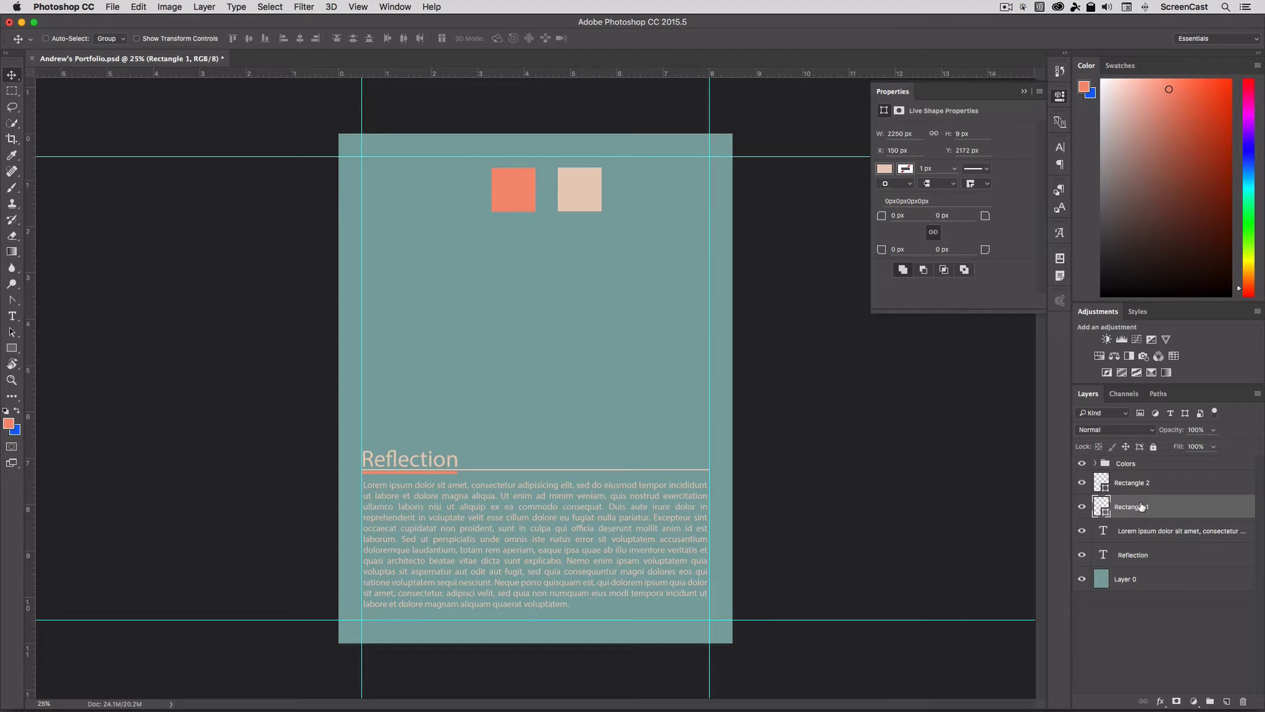
{"action": "mouse_move", "coordinate": [1139, 506]}
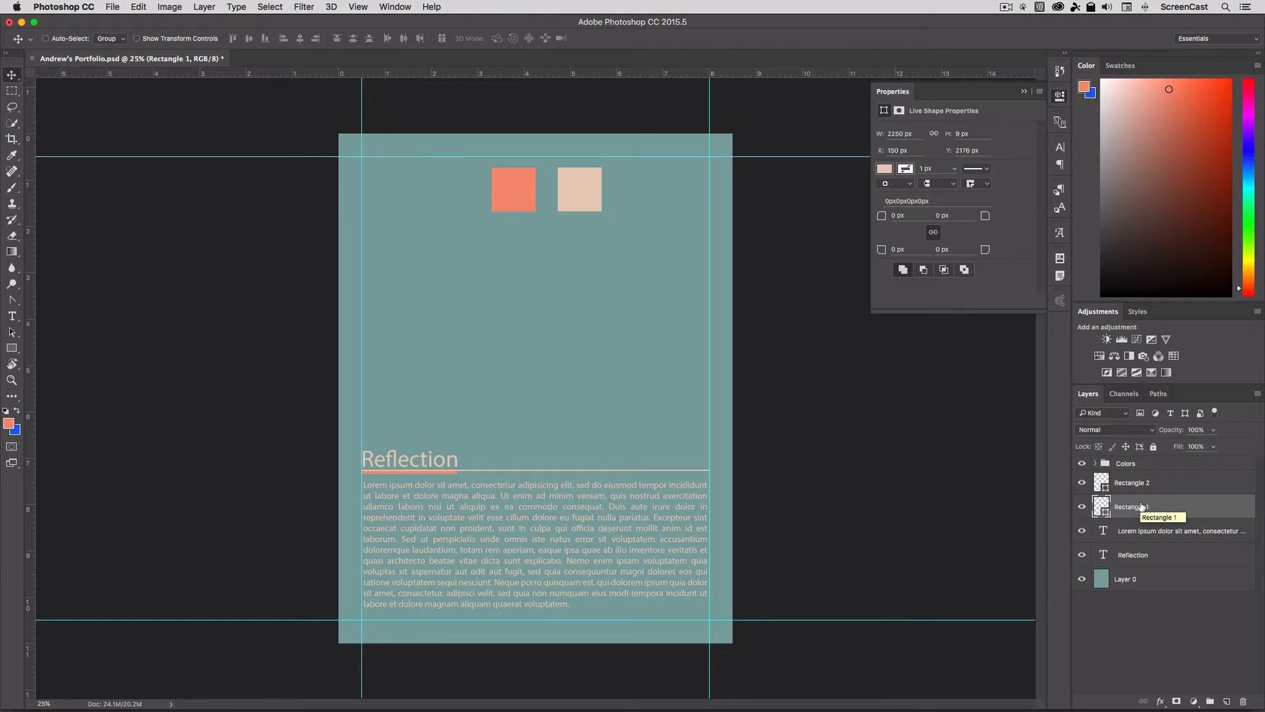
{"action": "left_click", "coordinate": [1161, 618]}
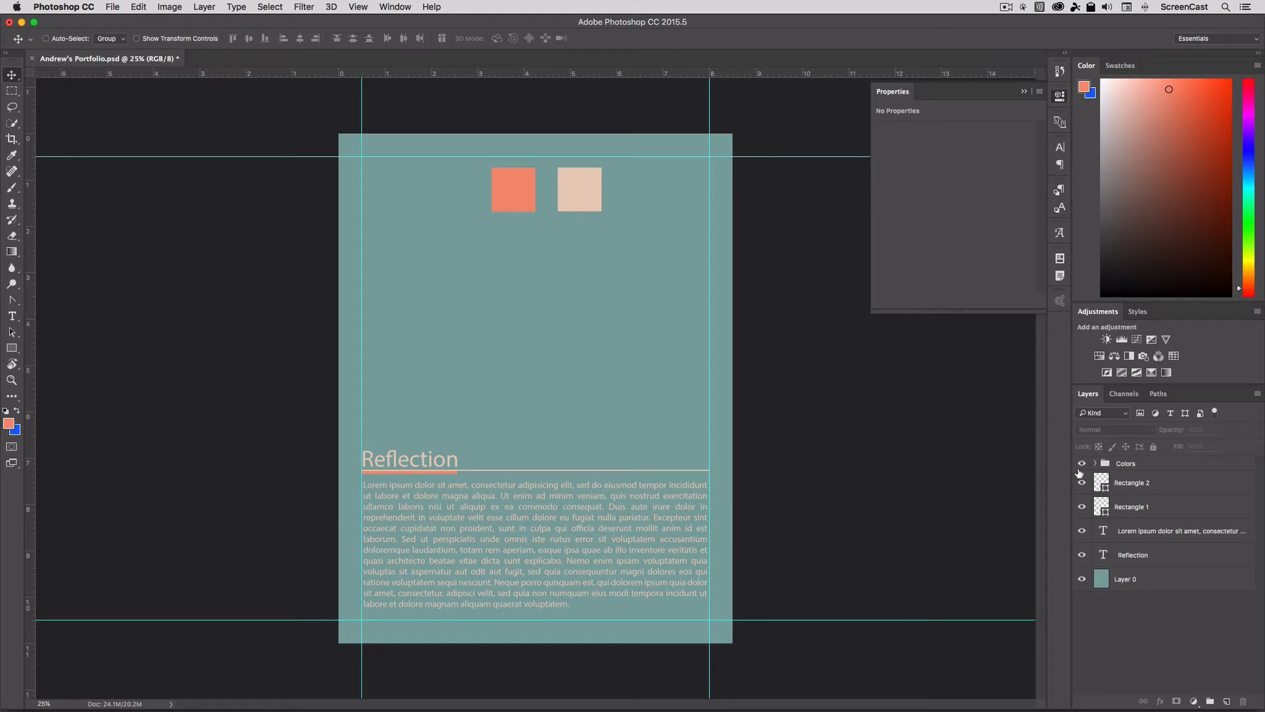
{"action": "left_click", "coordinate": [1082, 463]}
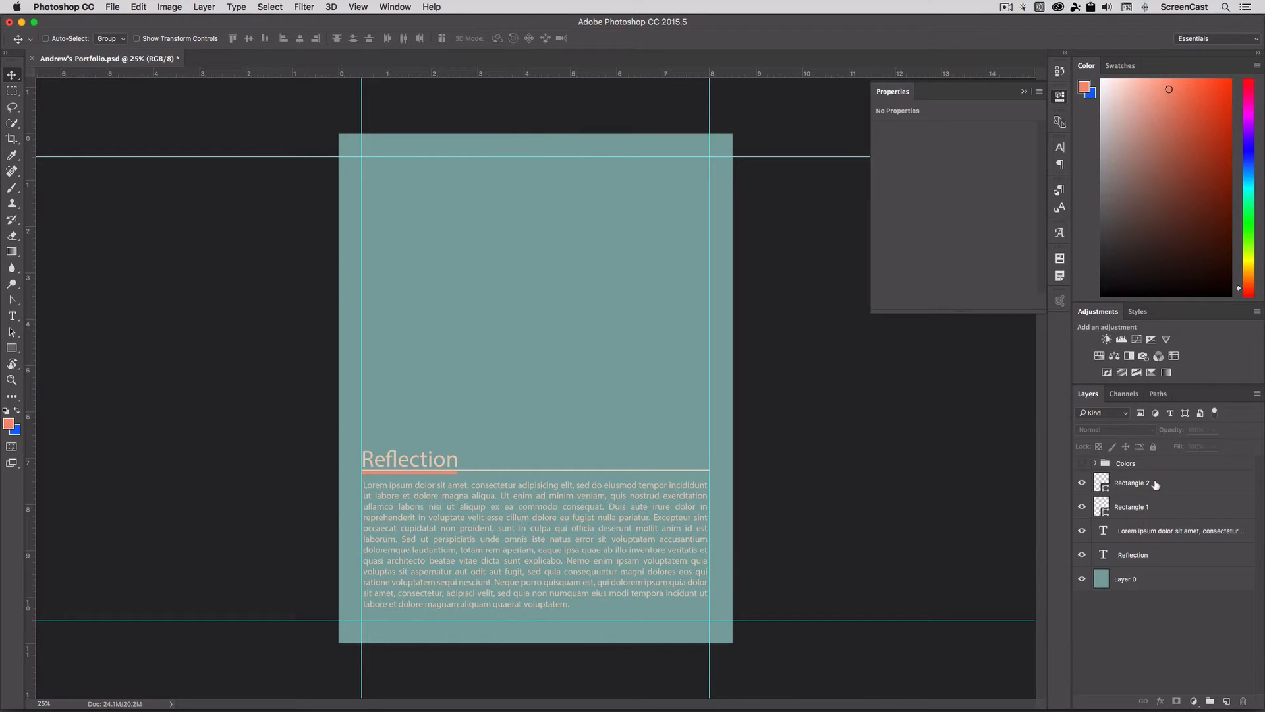
{"action": "left_click", "coordinate": [1132, 482]}
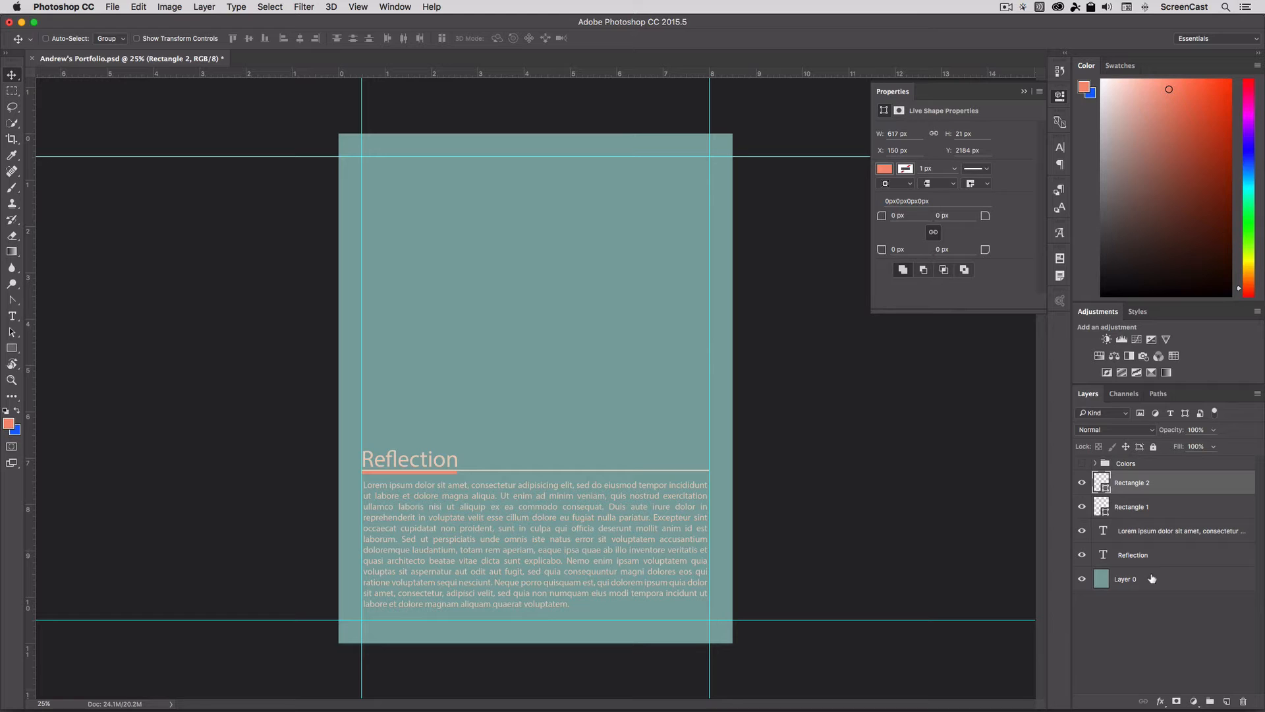
{"action": "mouse_move", "coordinate": [1152, 580]}
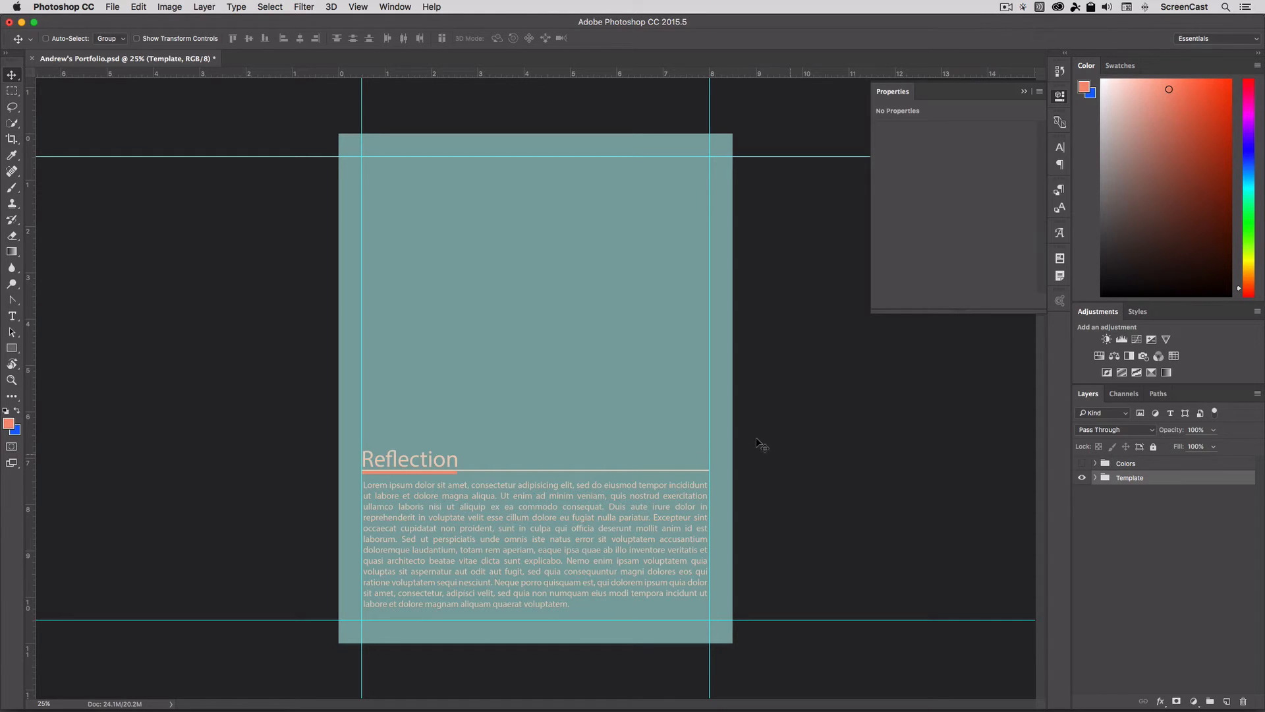
{"action": "mouse_move", "coordinate": [643, 560]}
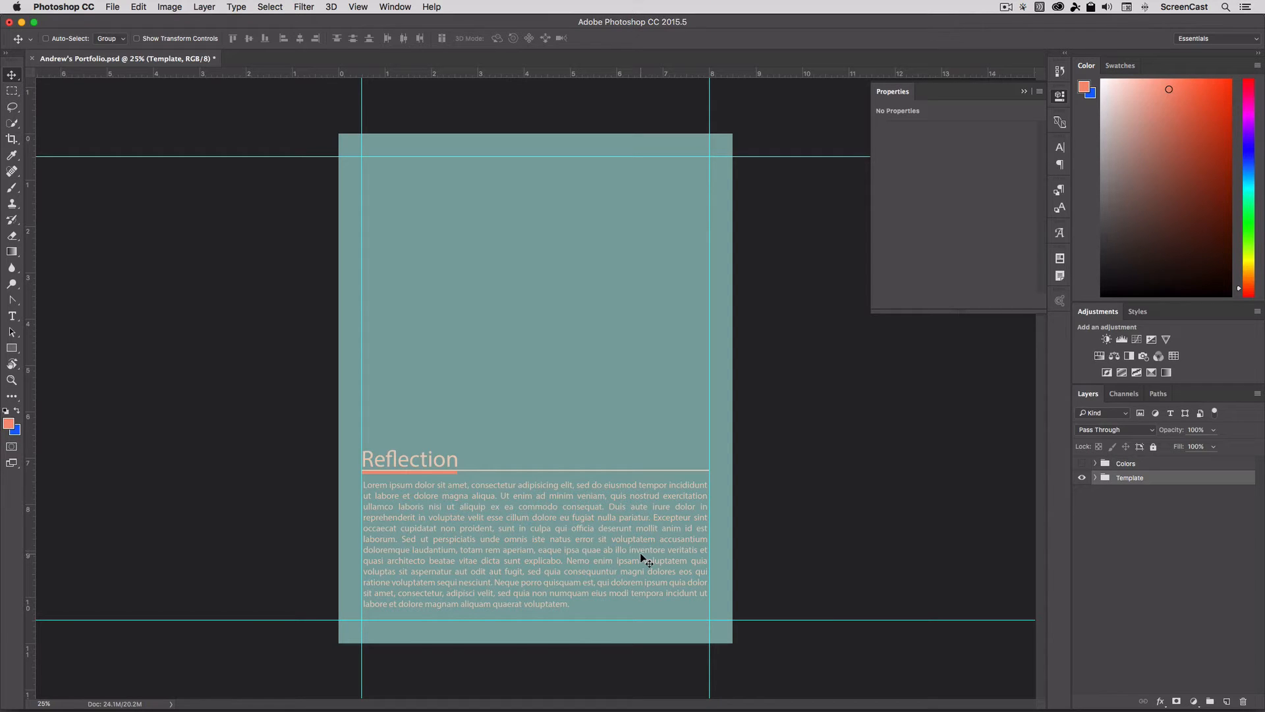
{"action": "mouse_move", "coordinate": [573, 407]}
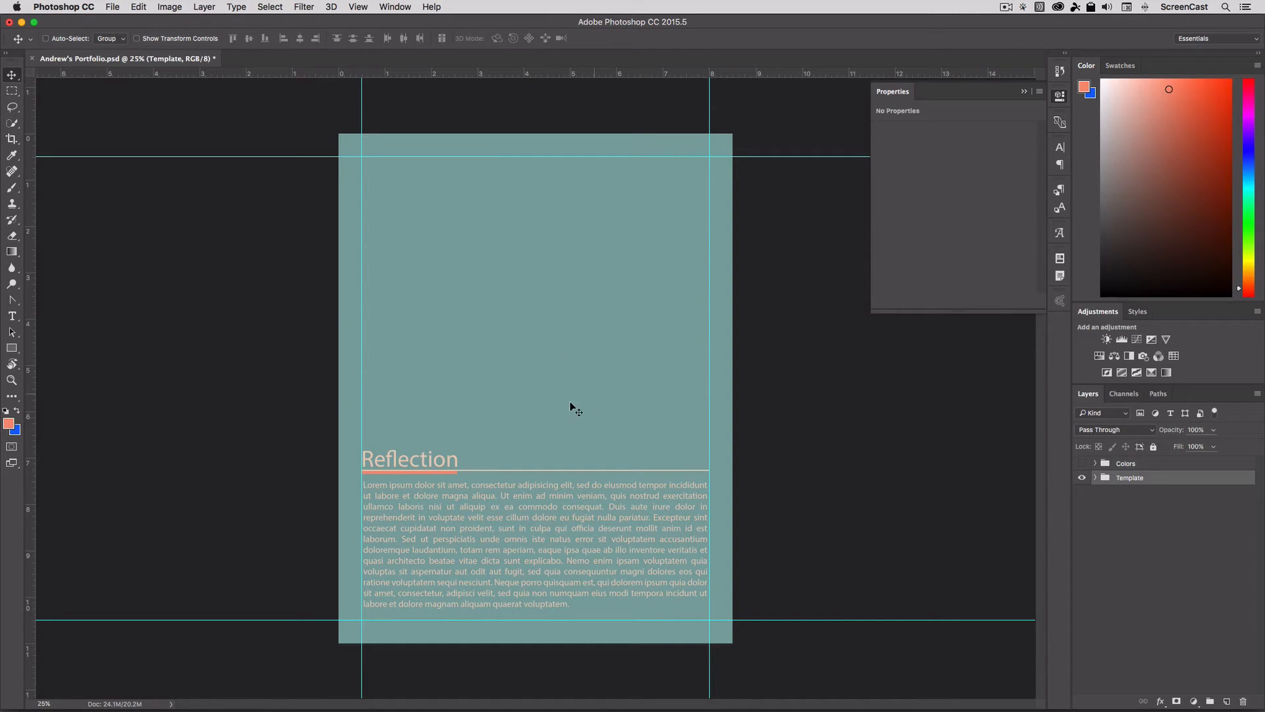
{"action": "mouse_move", "coordinate": [586, 445]}
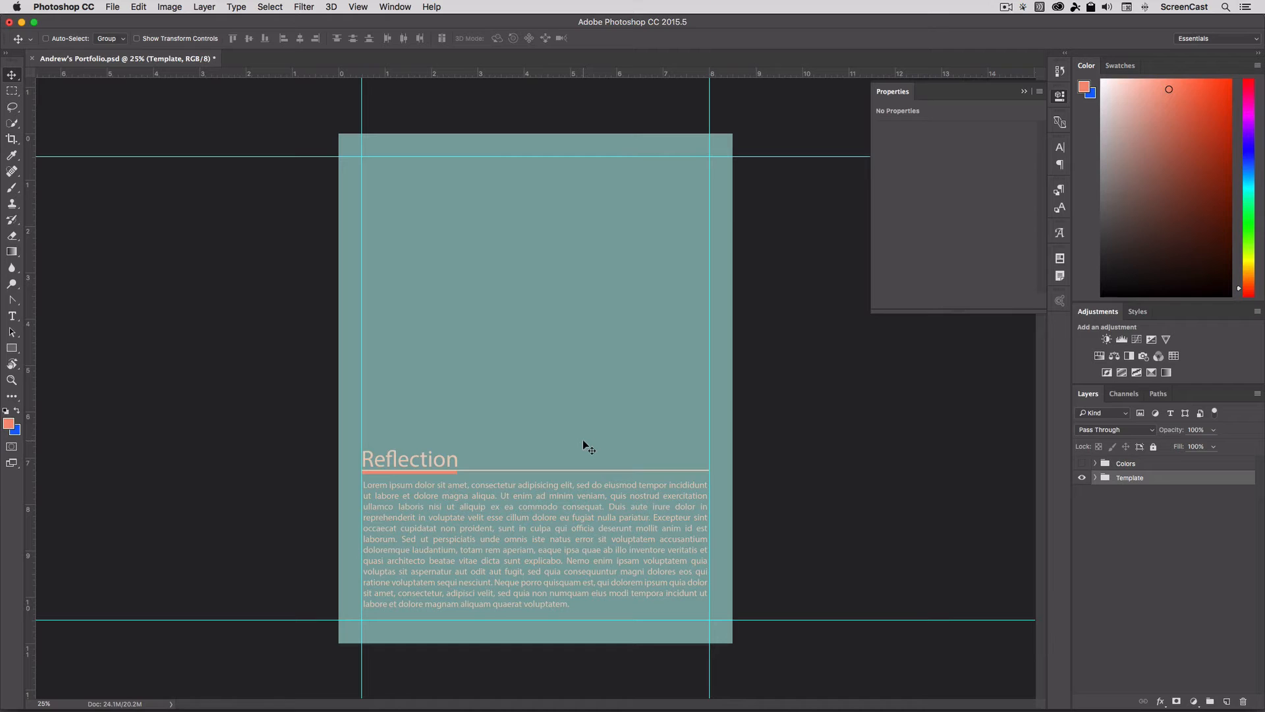
{"action": "mouse_move", "coordinate": [989, 558]}
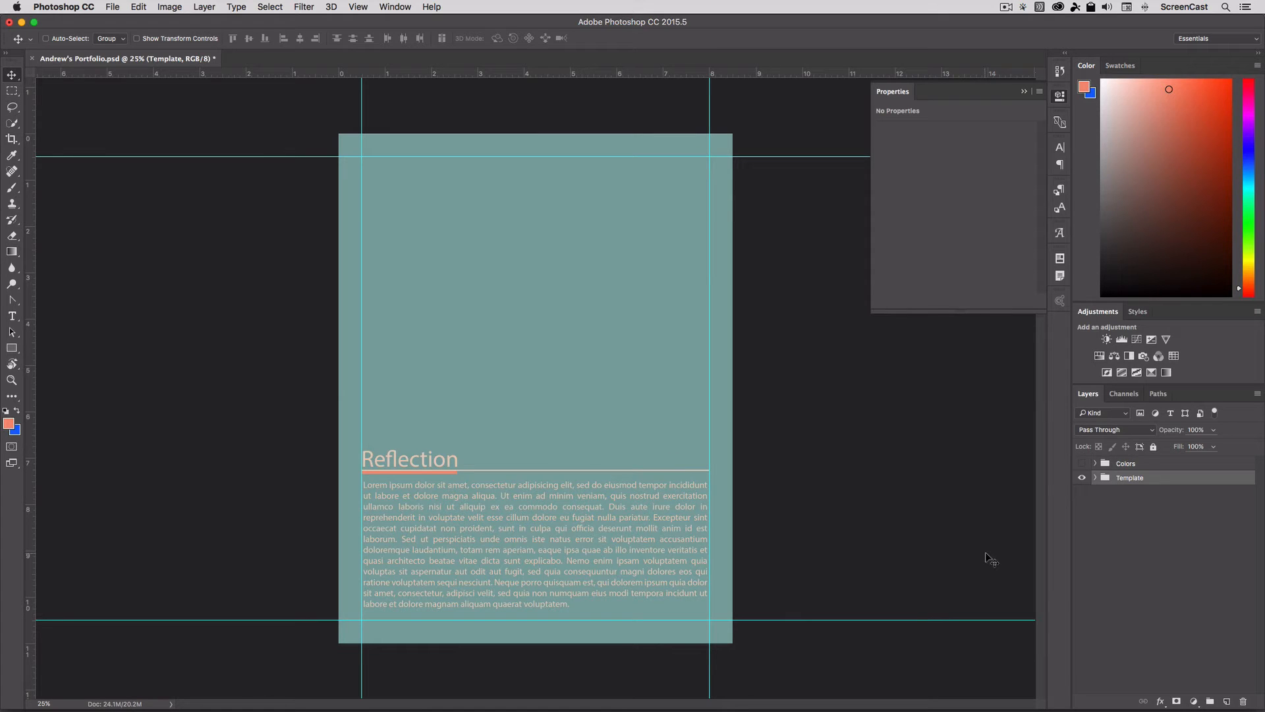
{"action": "mouse_move", "coordinate": [1149, 525]}
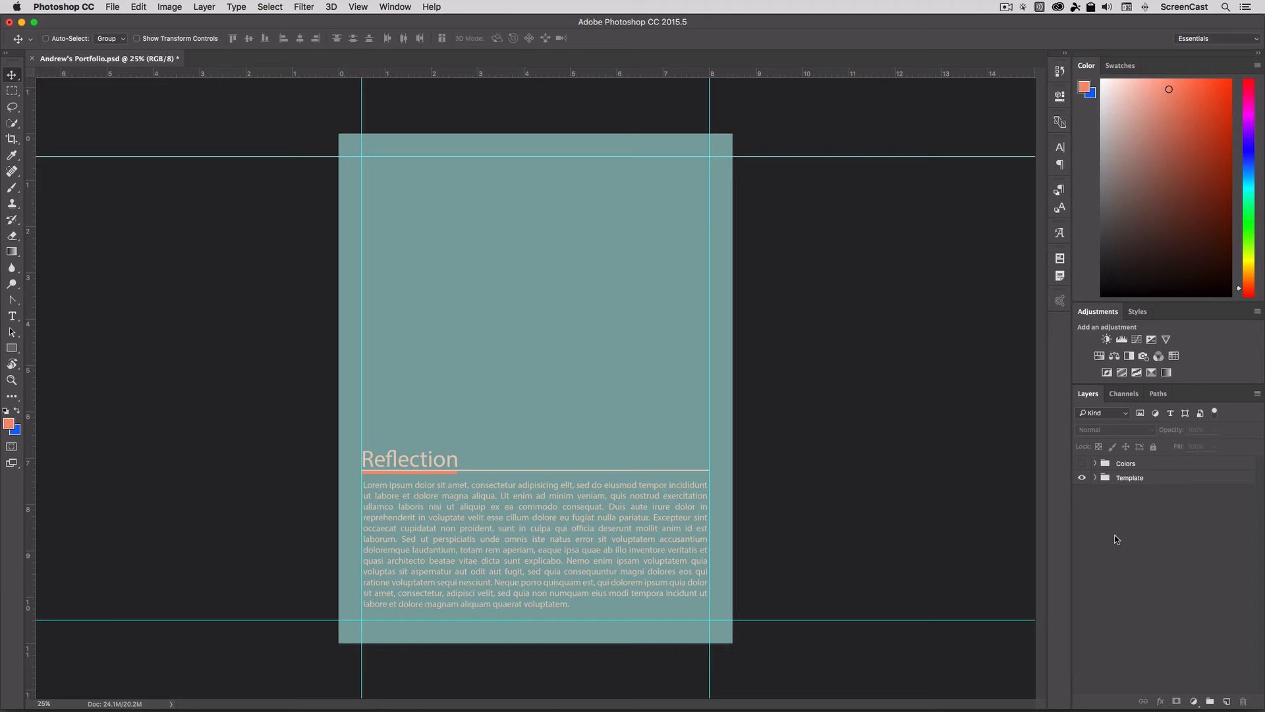
{"action": "mouse_move", "coordinate": [1104, 513]}
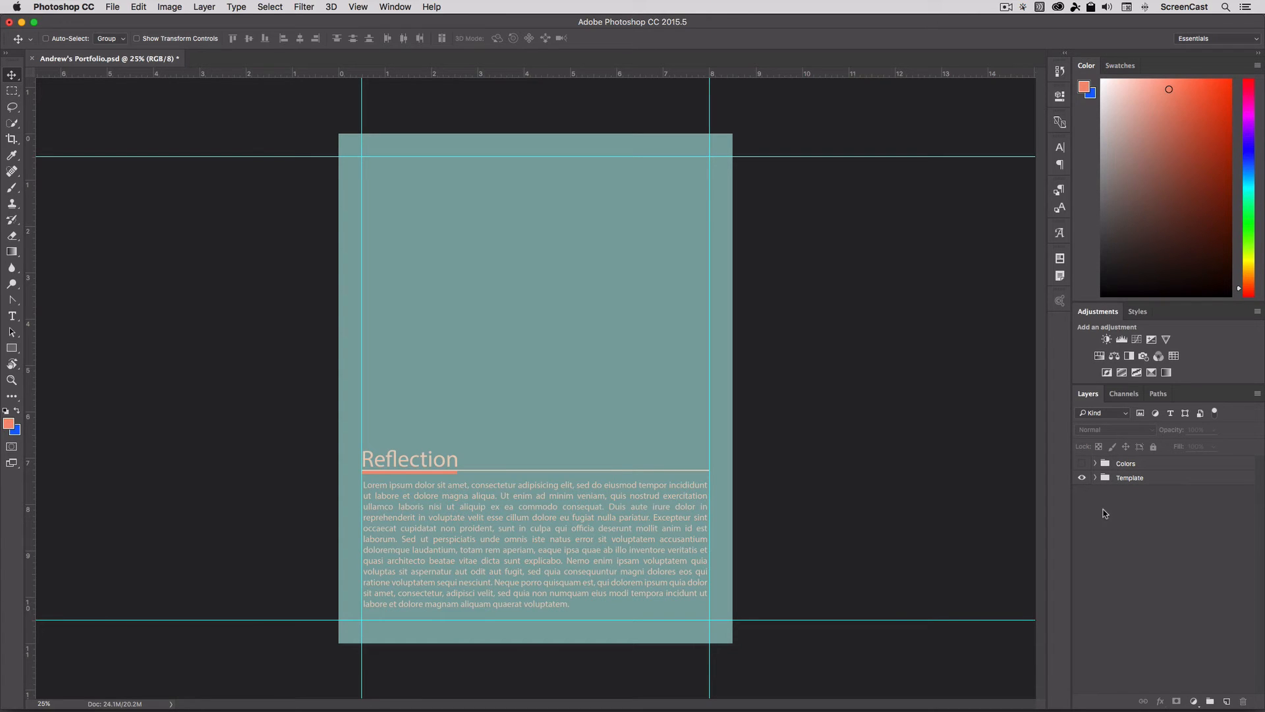
{"action": "left_click", "coordinate": [1095, 477]}
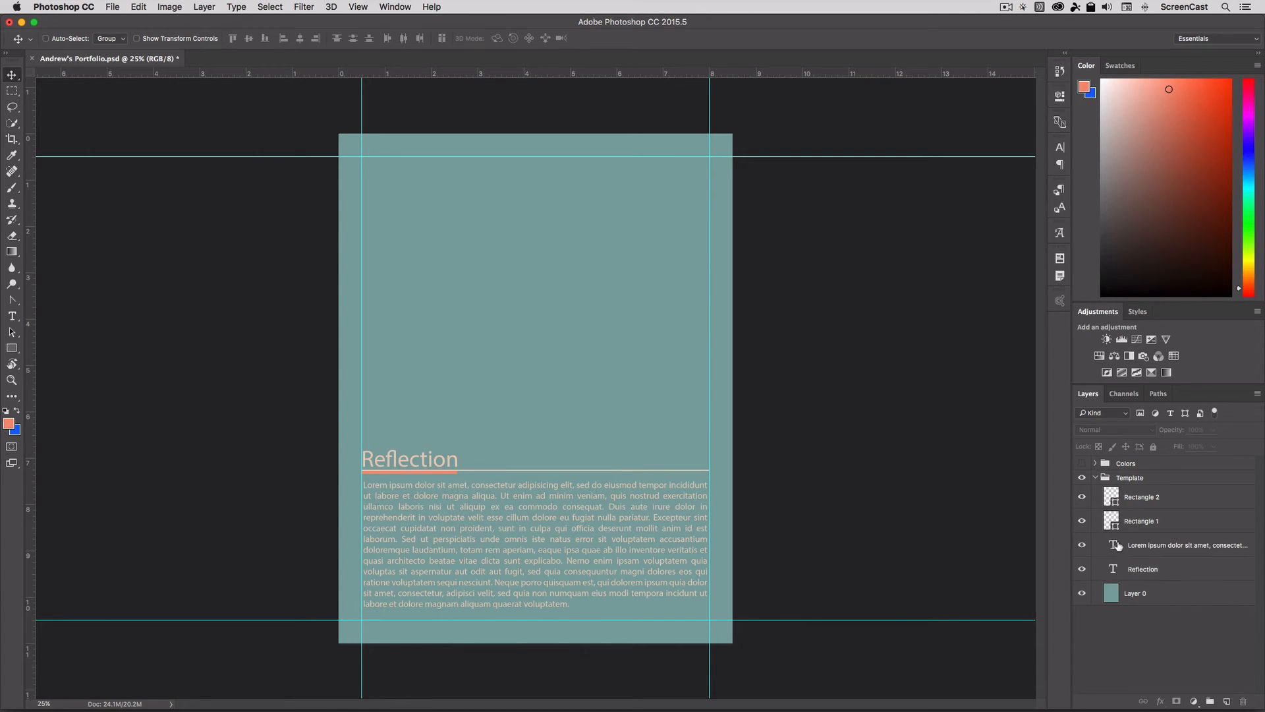
{"action": "left_click", "coordinate": [1186, 545]}
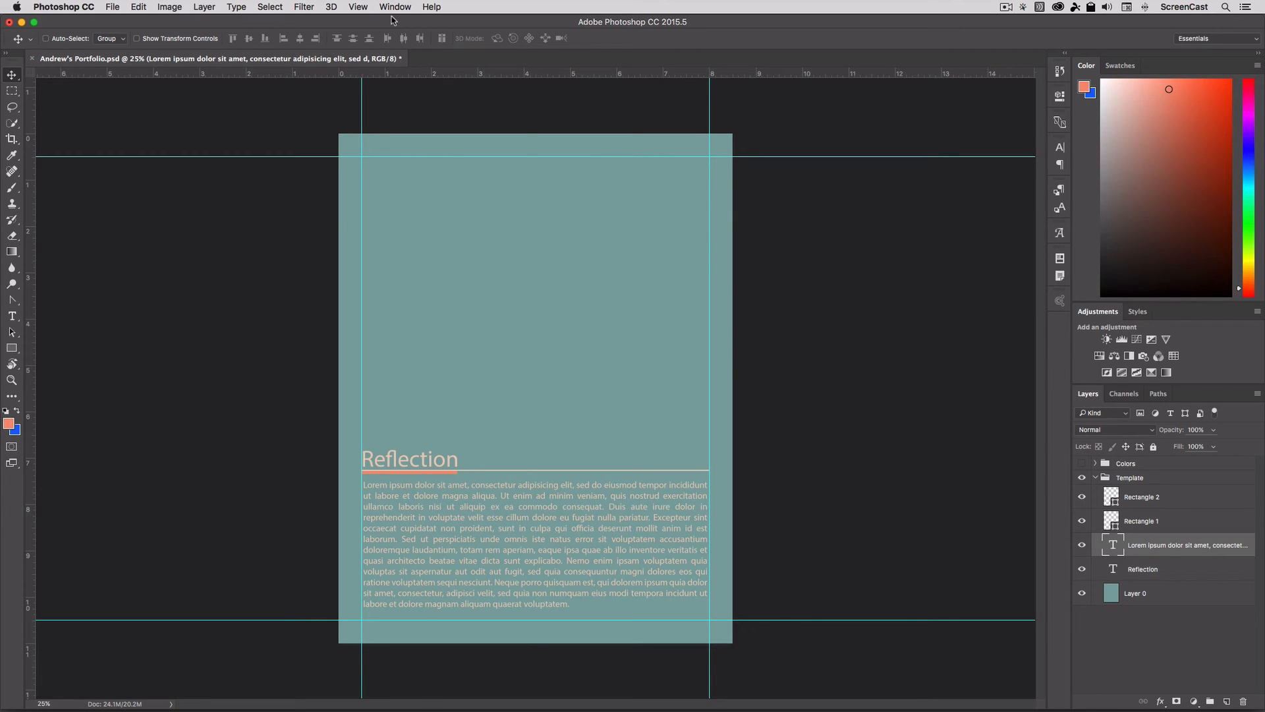
{"action": "left_click", "coordinate": [395, 6]}
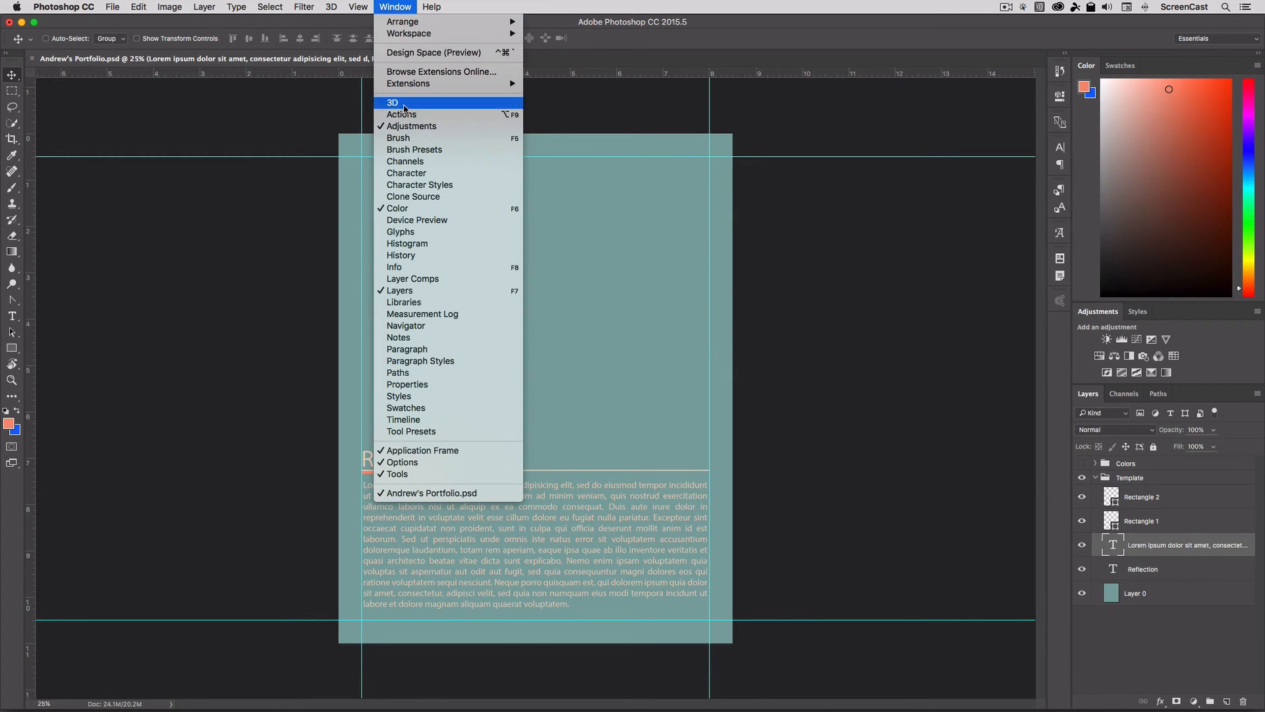
{"action": "mouse_move", "coordinate": [419, 184]}
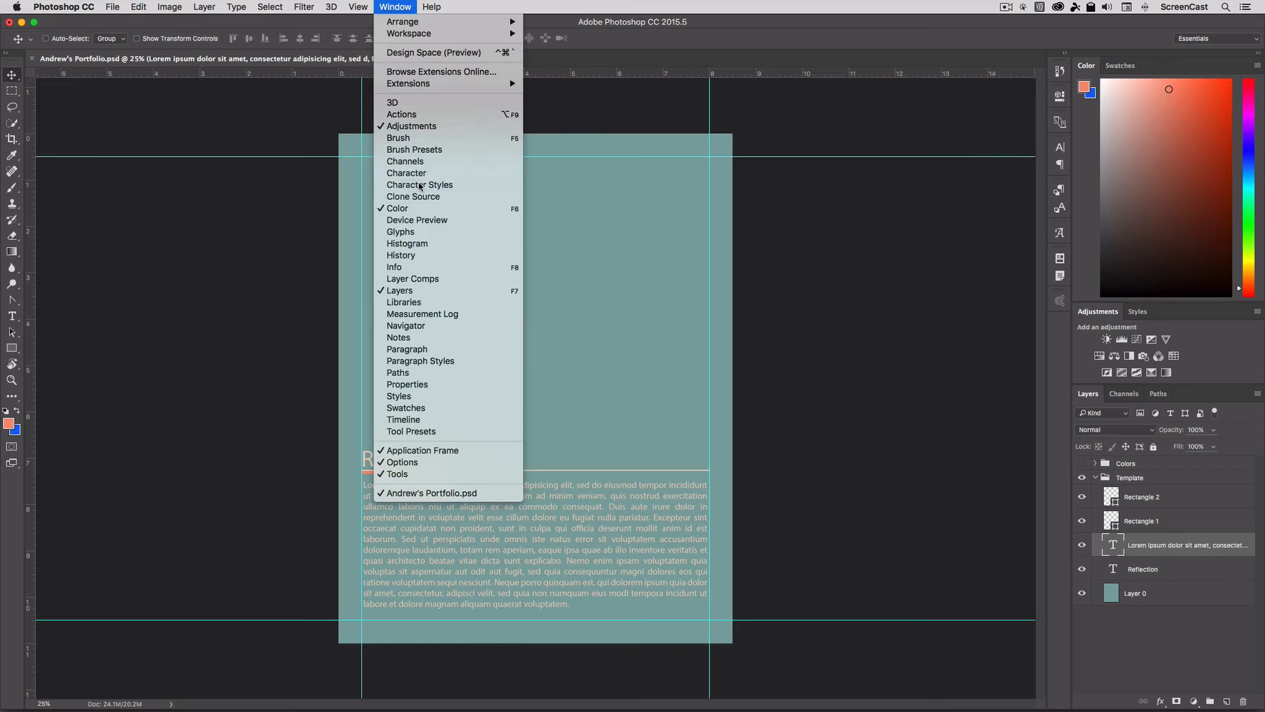
{"action": "left_click", "coordinate": [419, 184]}
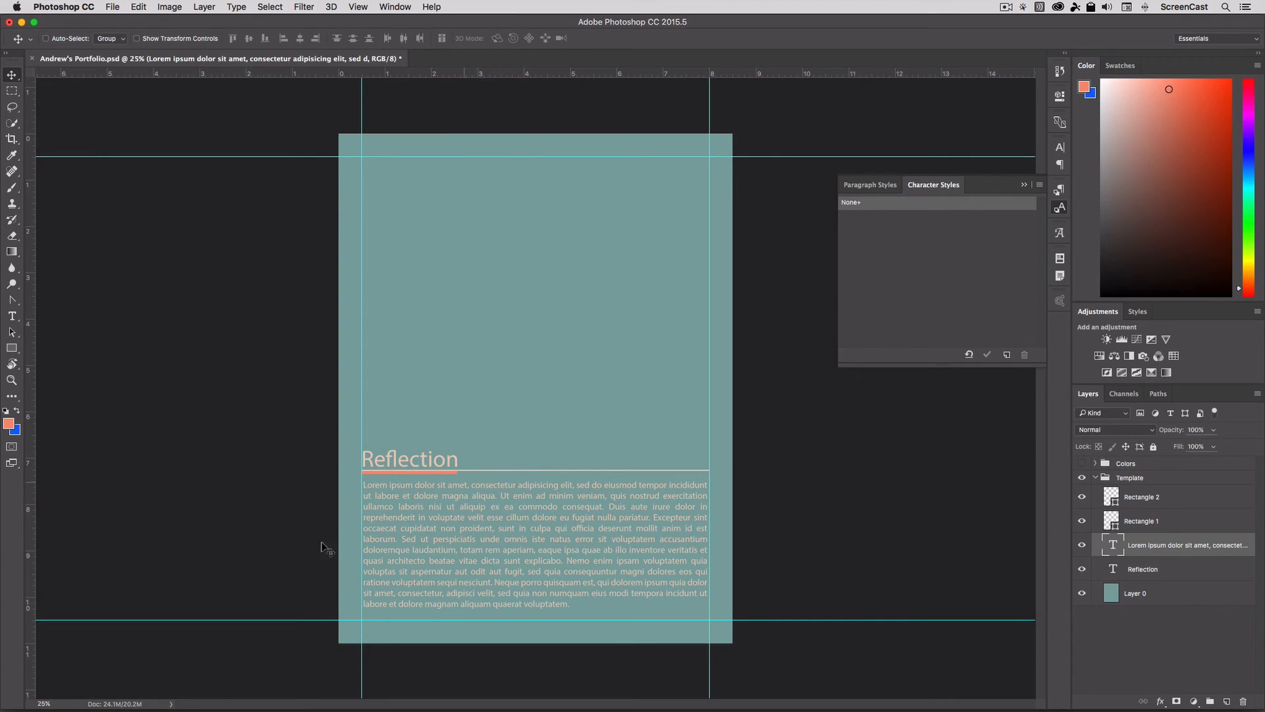
{"action": "mouse_move", "coordinate": [468, 470]}
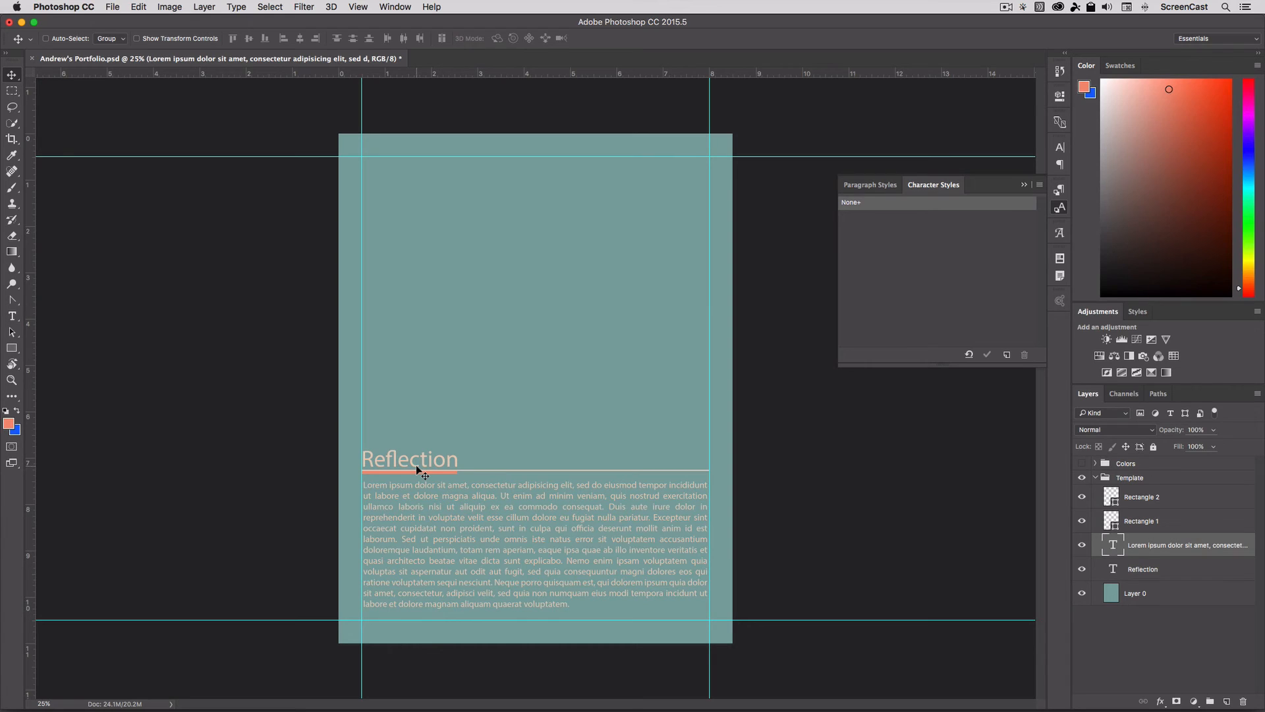
{"action": "mouse_move", "coordinate": [926, 313]}
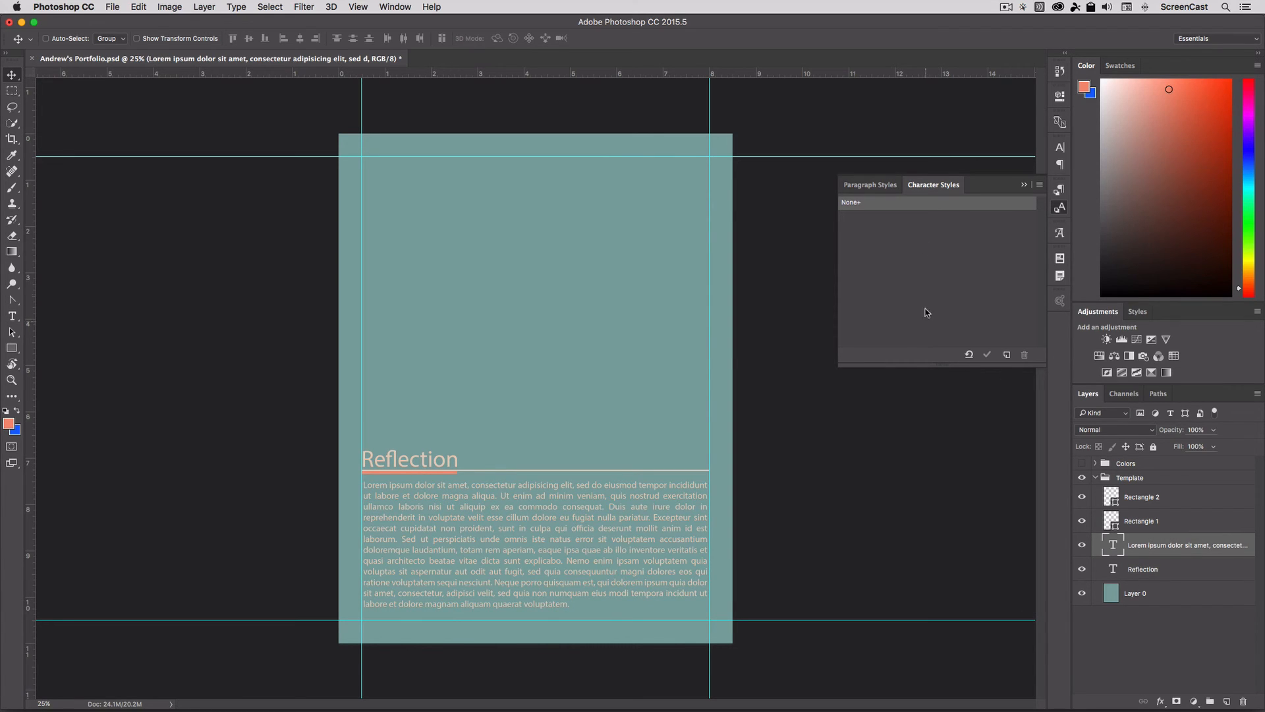
{"action": "mouse_move", "coordinate": [999, 301]}
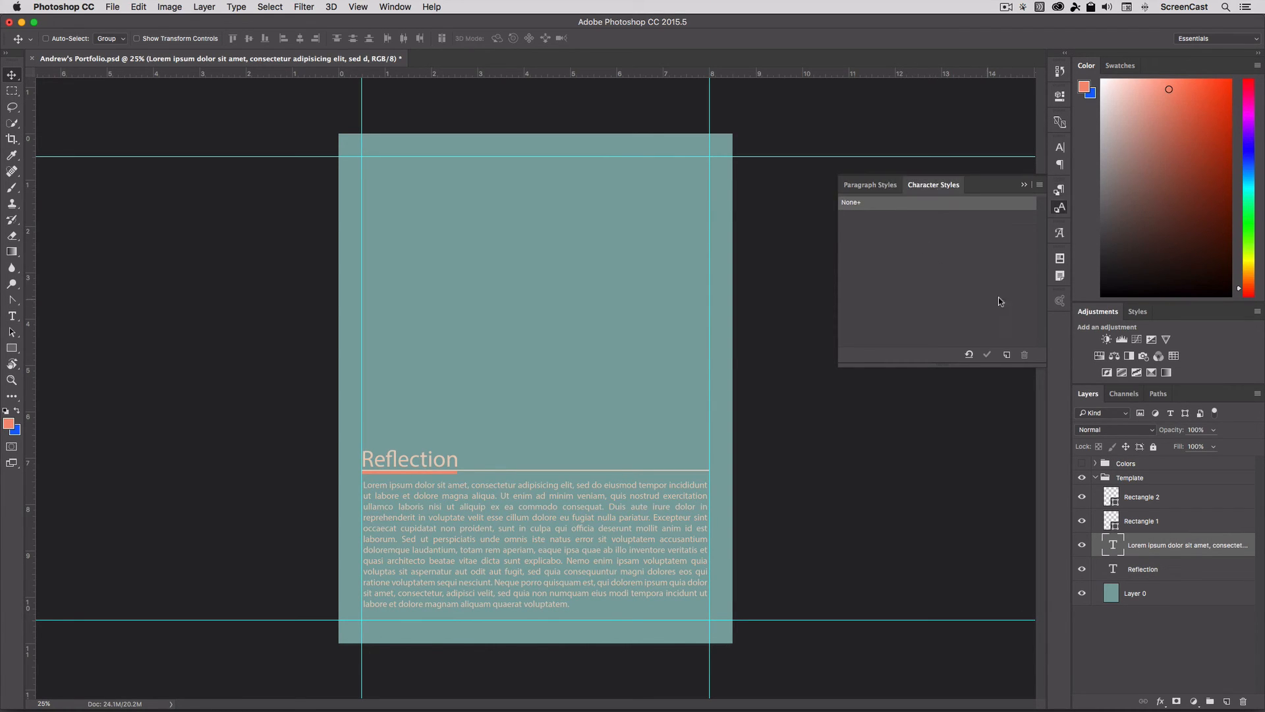
{"action": "left_click", "coordinate": [1129, 477]}
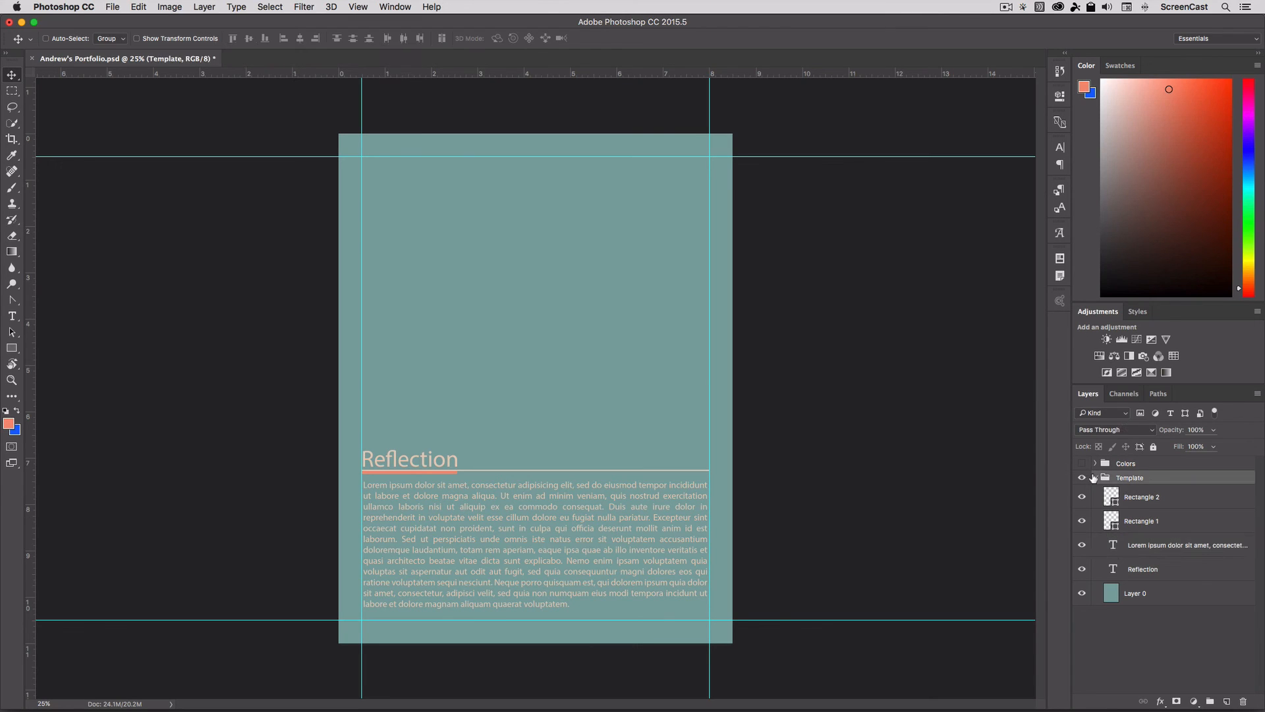
{"action": "left_click", "coordinate": [1092, 477]}
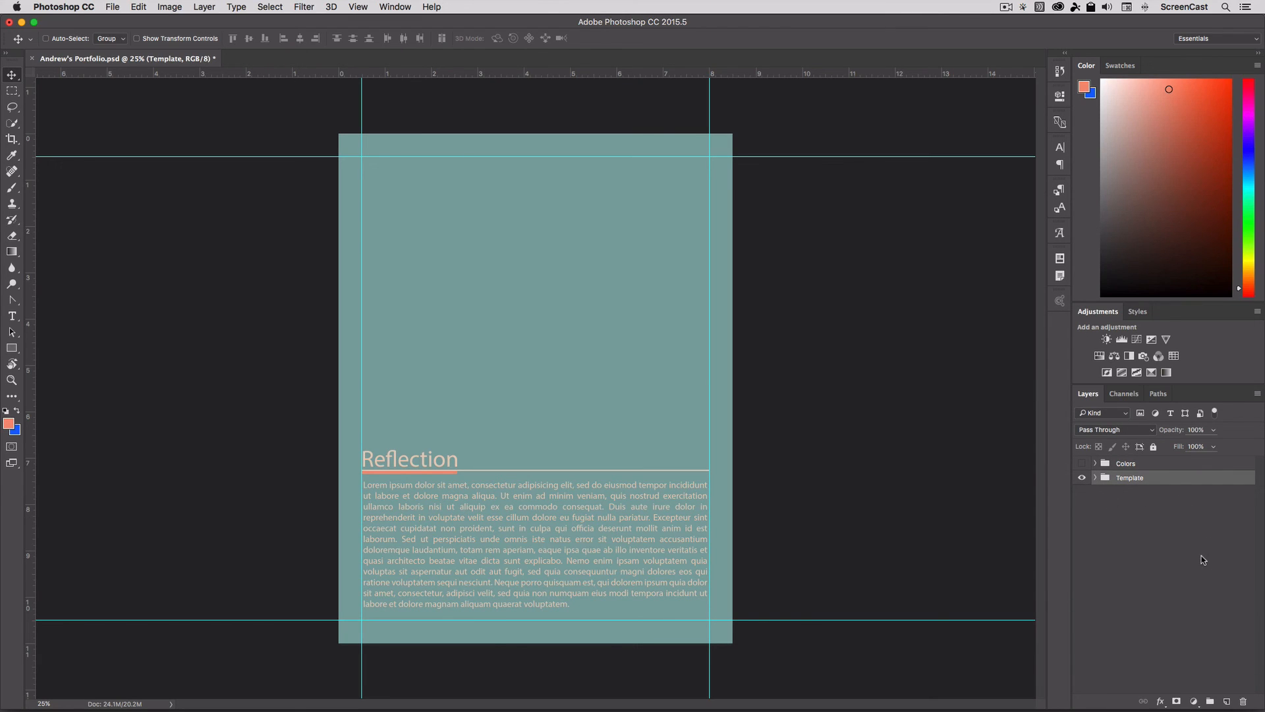